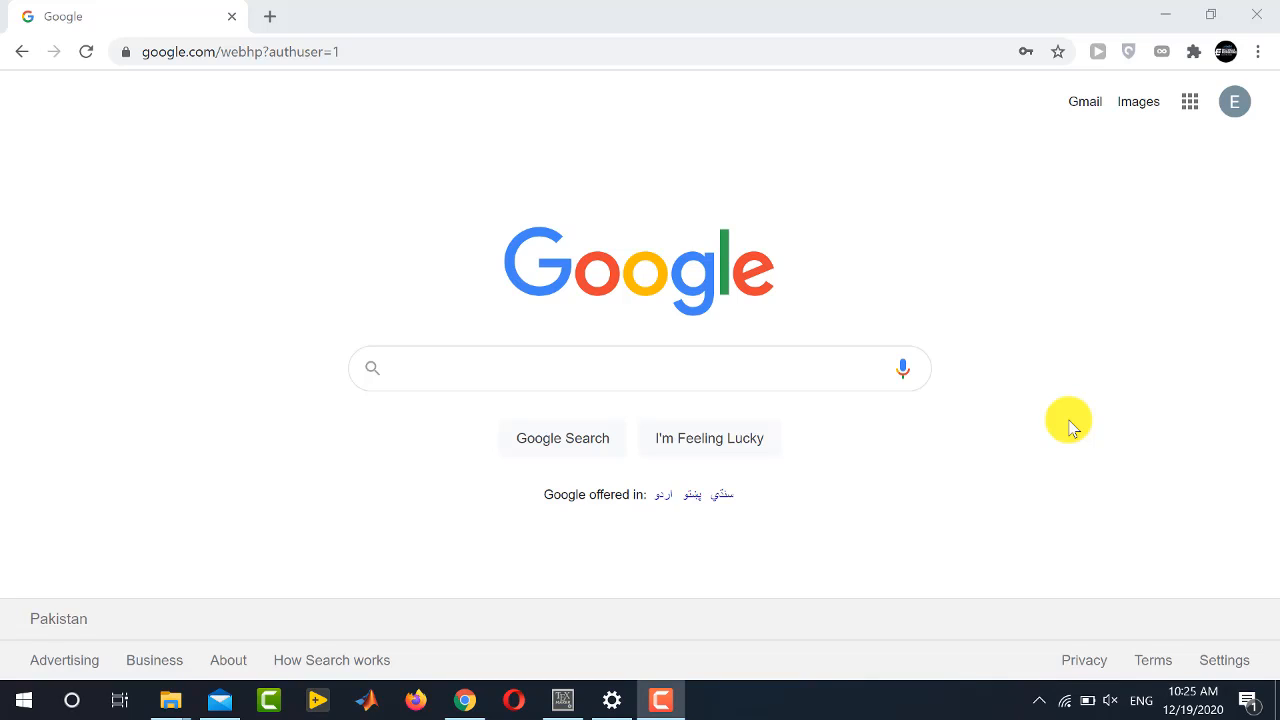
mouse_move(690, 384)
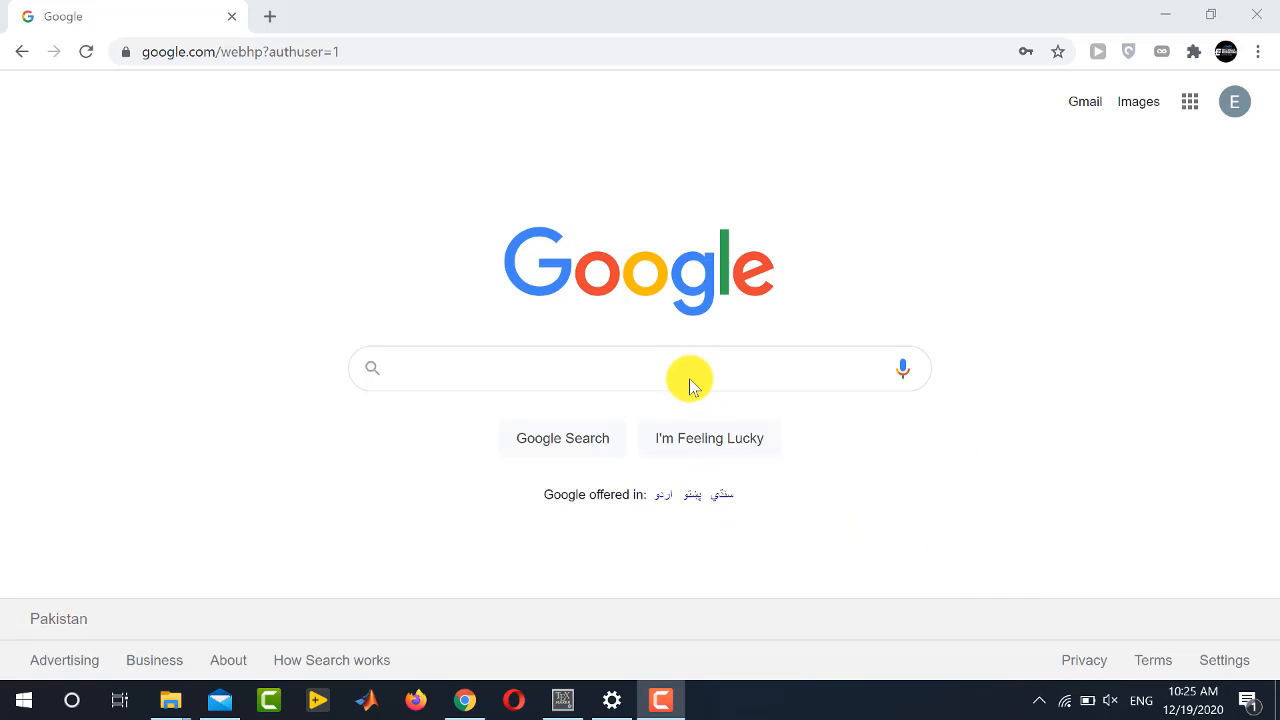
Search Google for 'bst file for ieee' and open the IEEEtran.bst result on CTAN
text(bst file for)
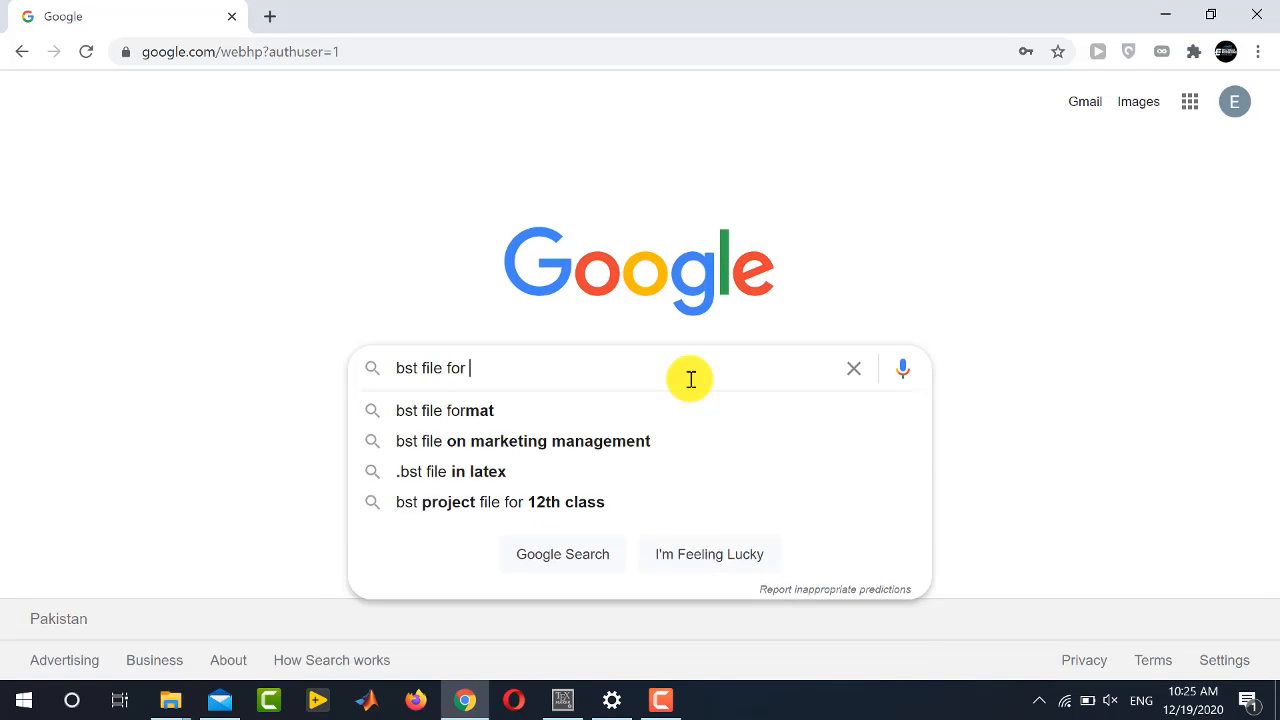
text(ieee)
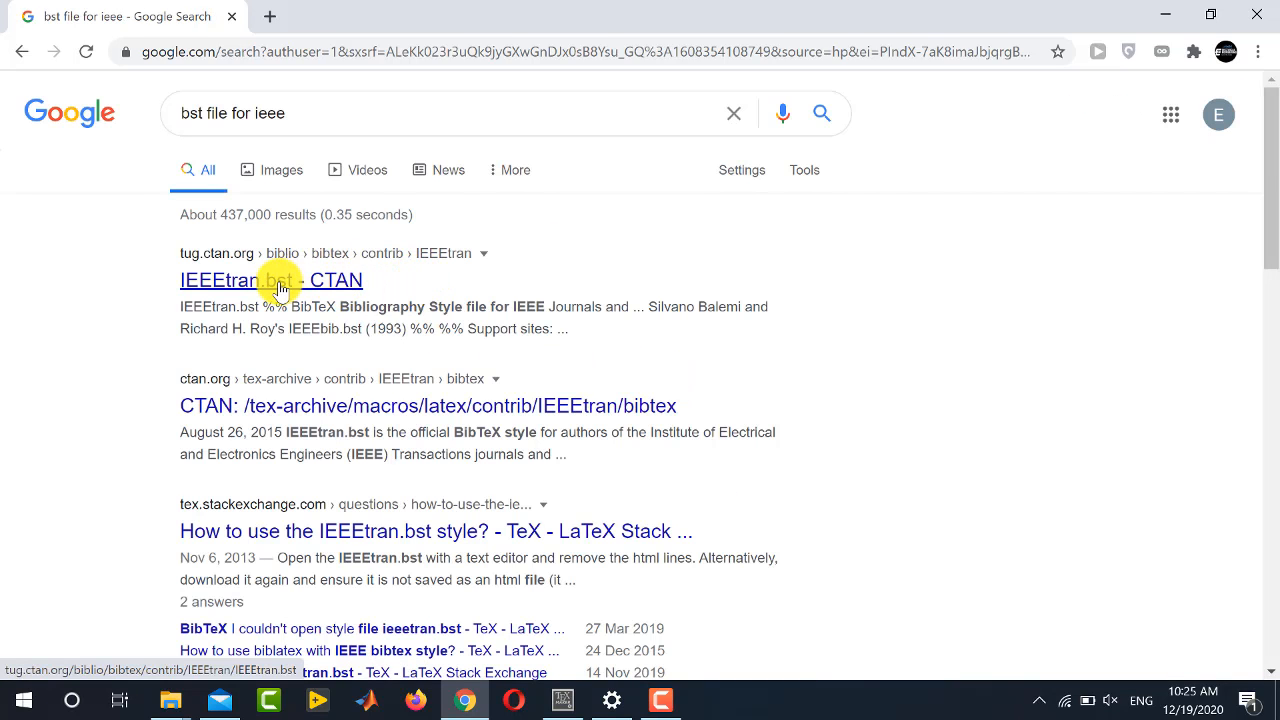
click(270, 280)
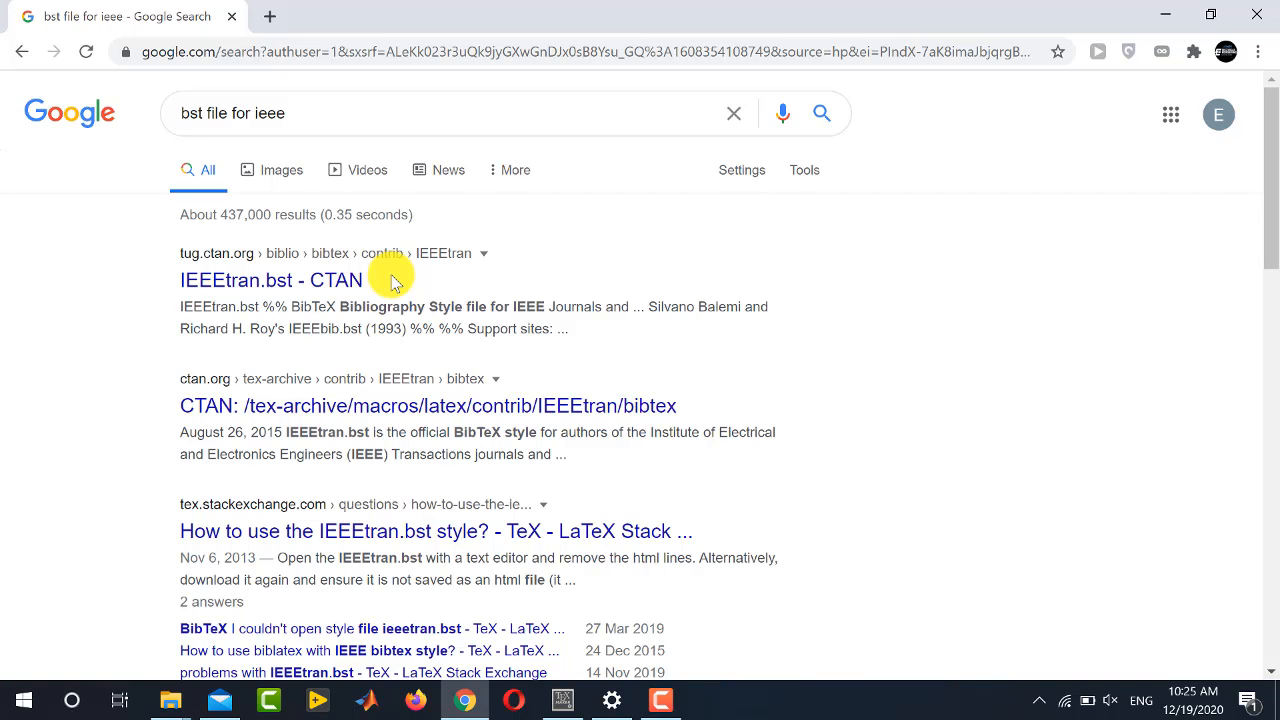
click(272, 280)
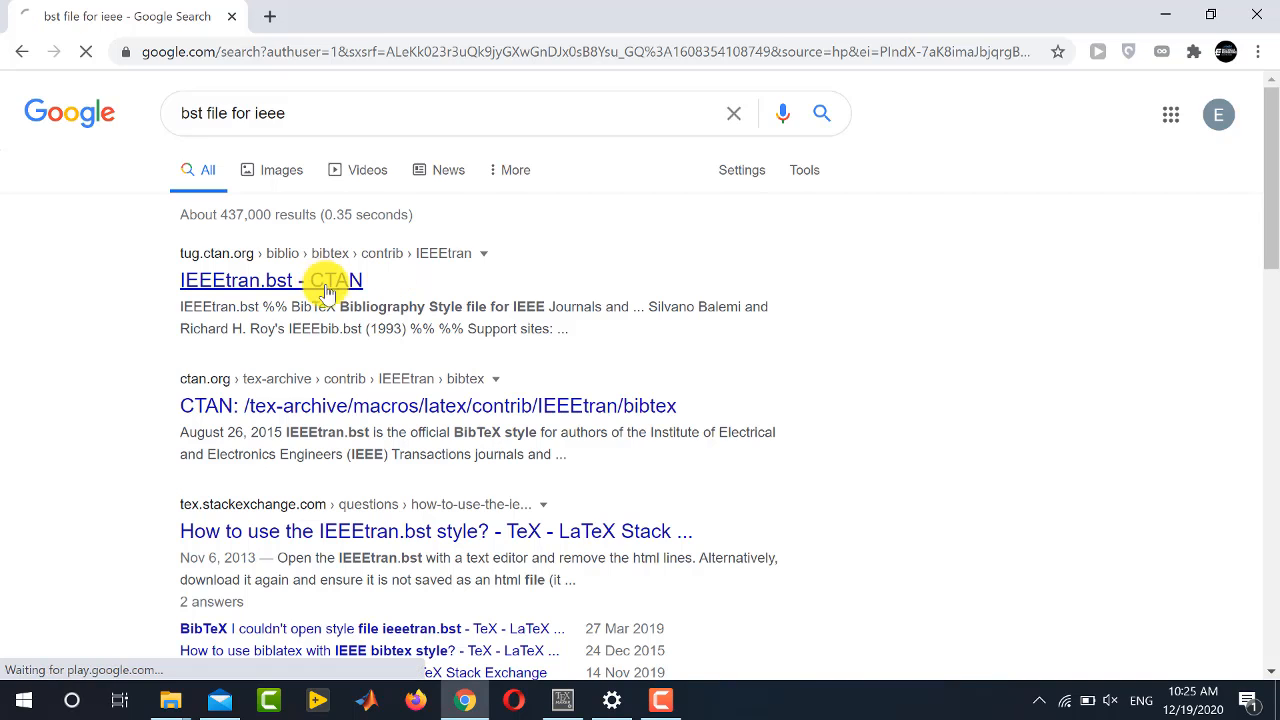
click(236, 280)
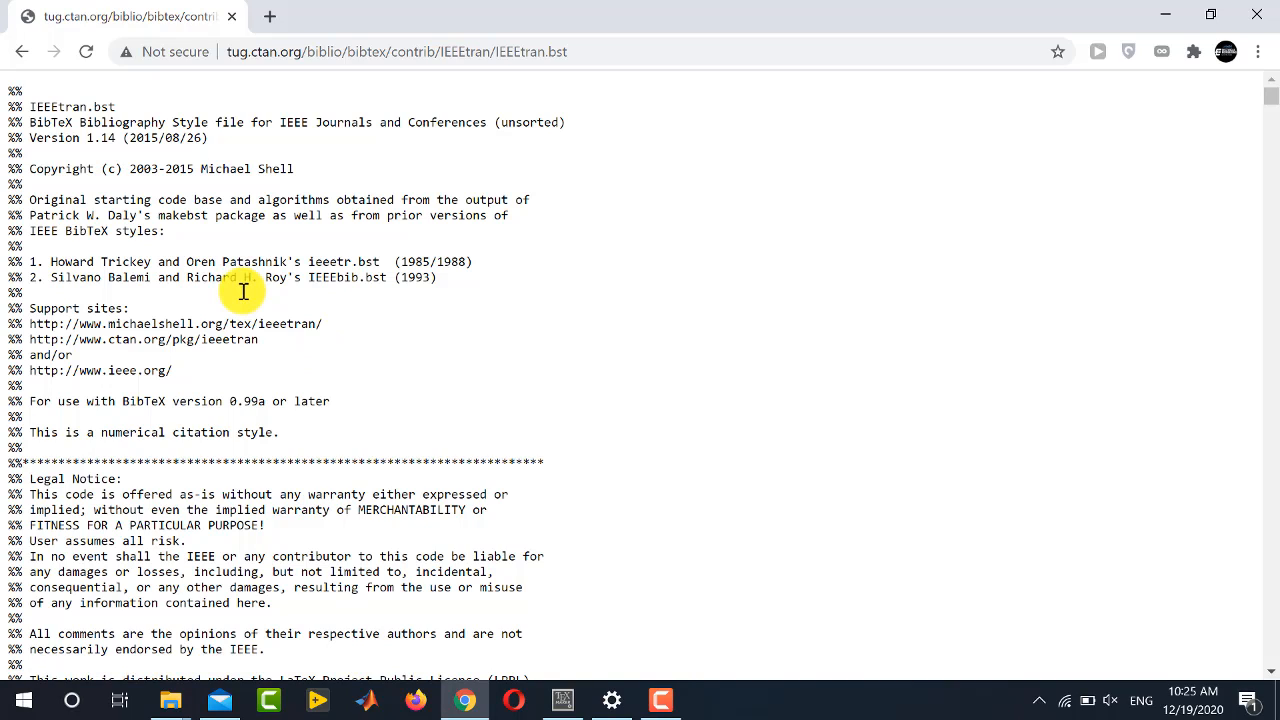
Save IEEEtran.bst from the page into the Desktop References folder
right_click(240, 300)
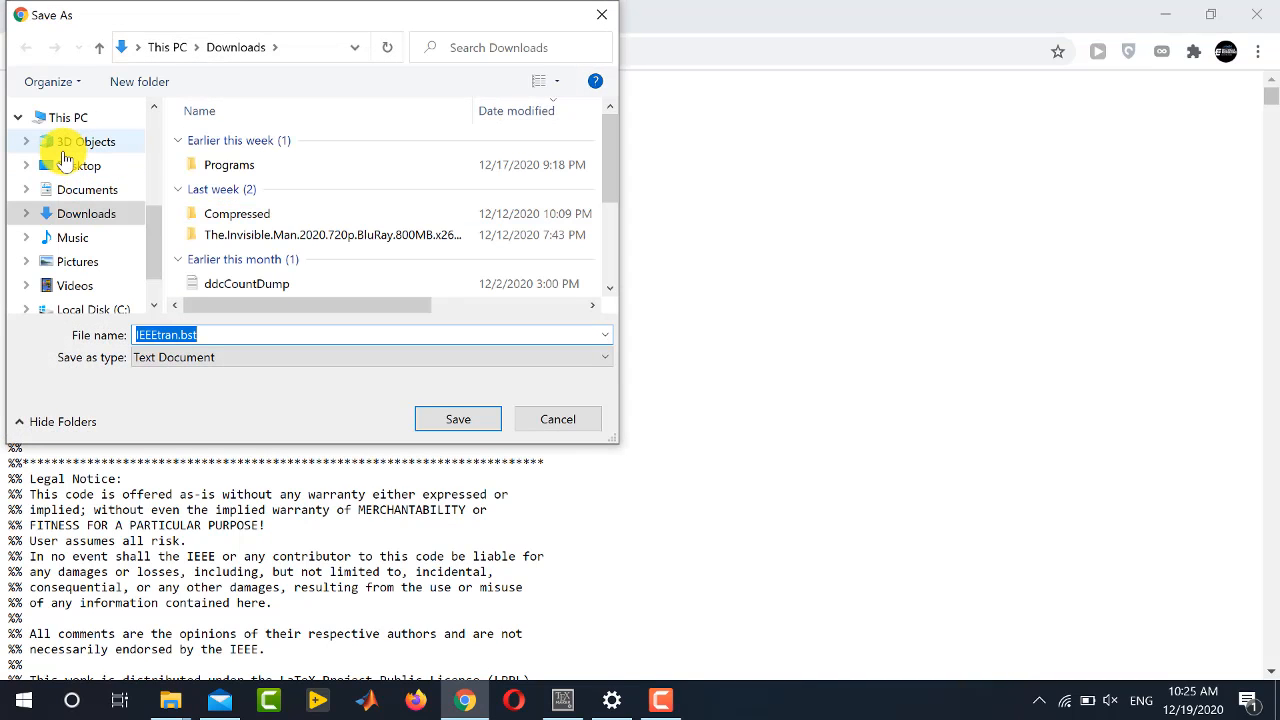
click(76, 164)
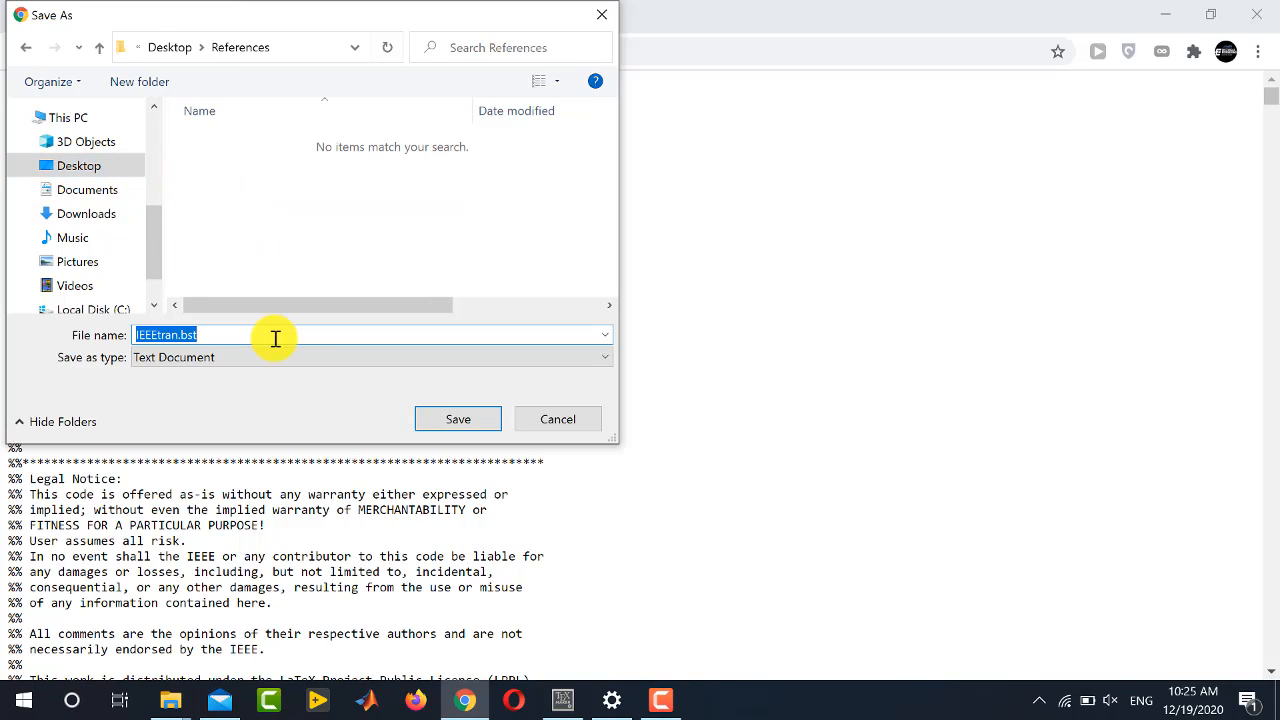
mouse_move(306, 342)
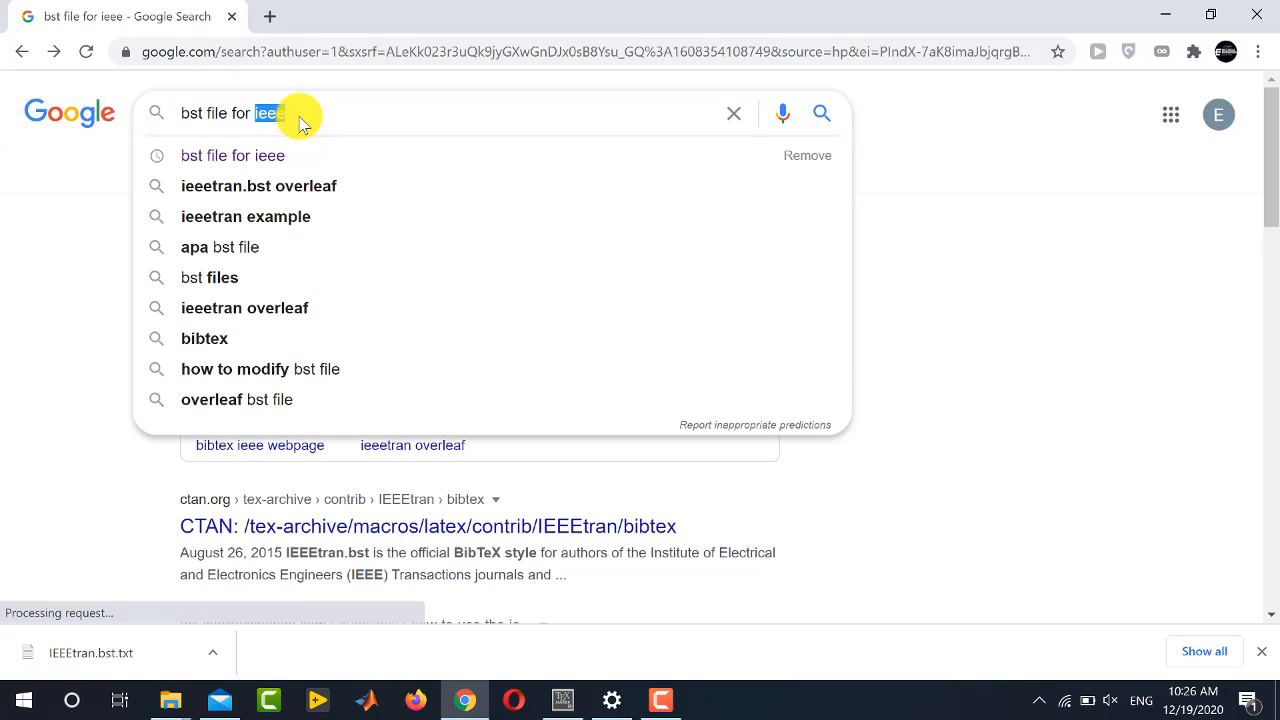
Search 'bst file for elsevier' and scroll Elsevier's LaTeX Instructions to the recommendations
text(elsevier)
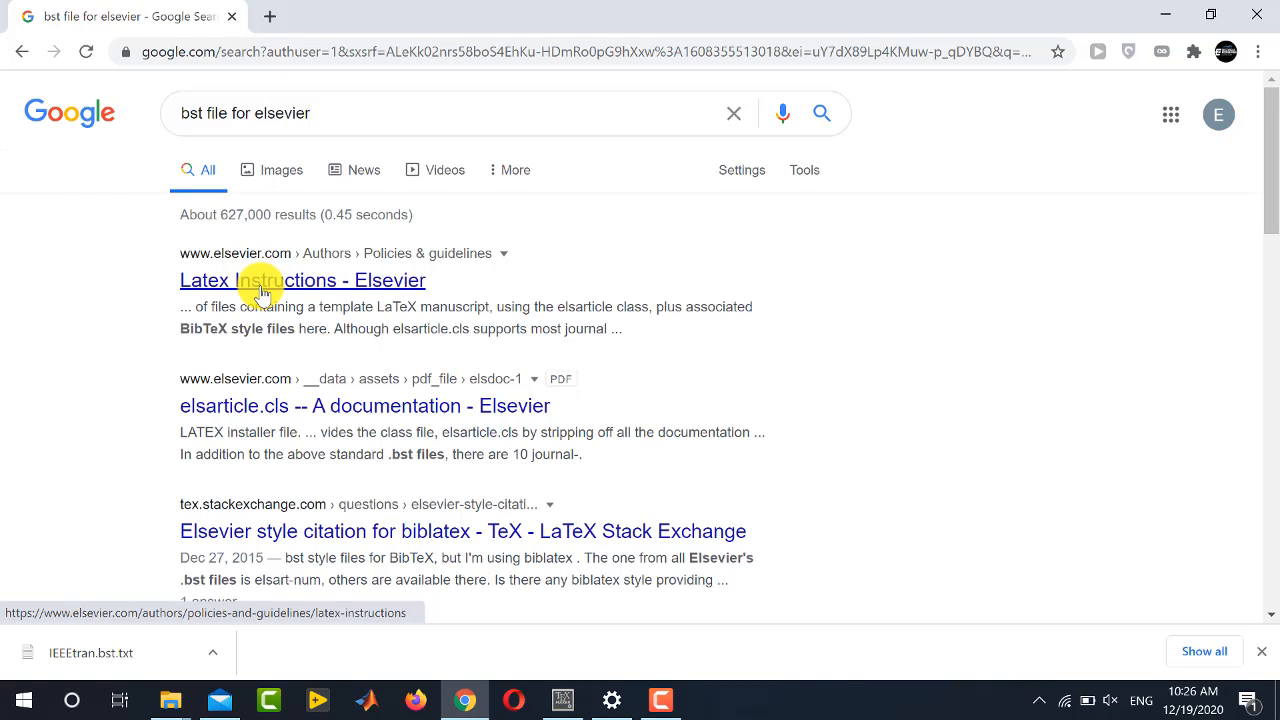
click(302, 280)
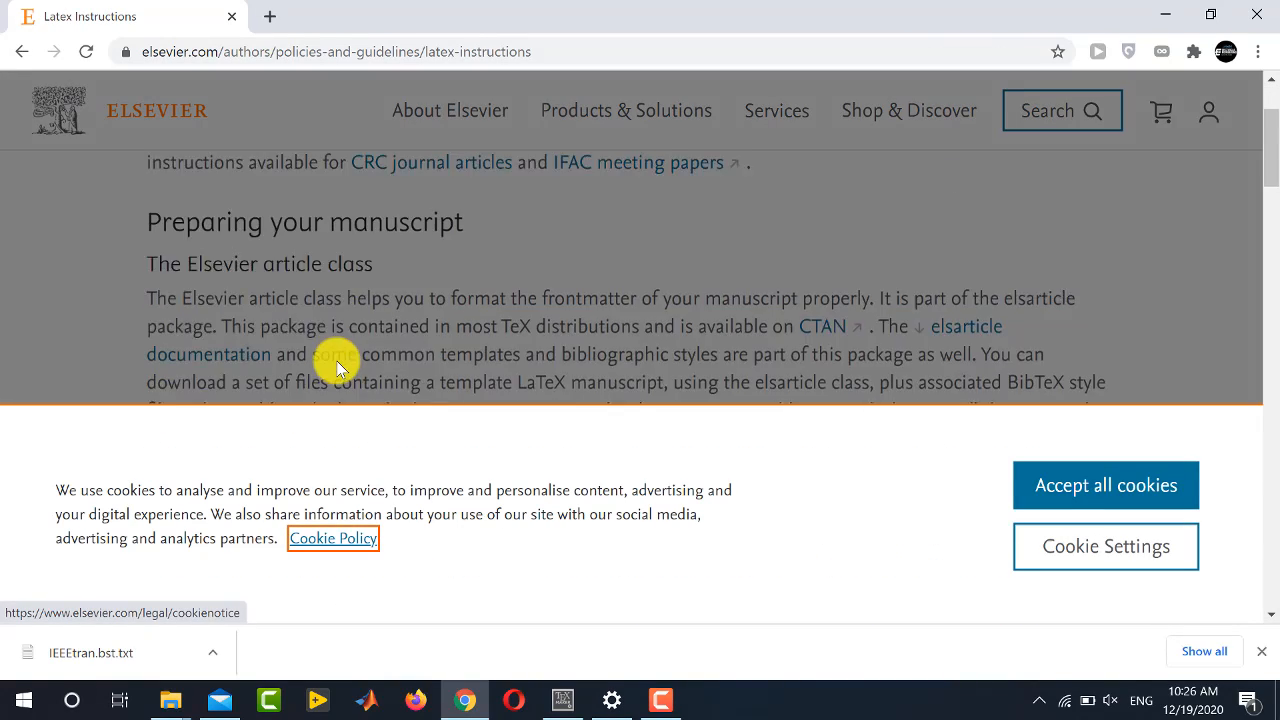
scroll(down, 3)
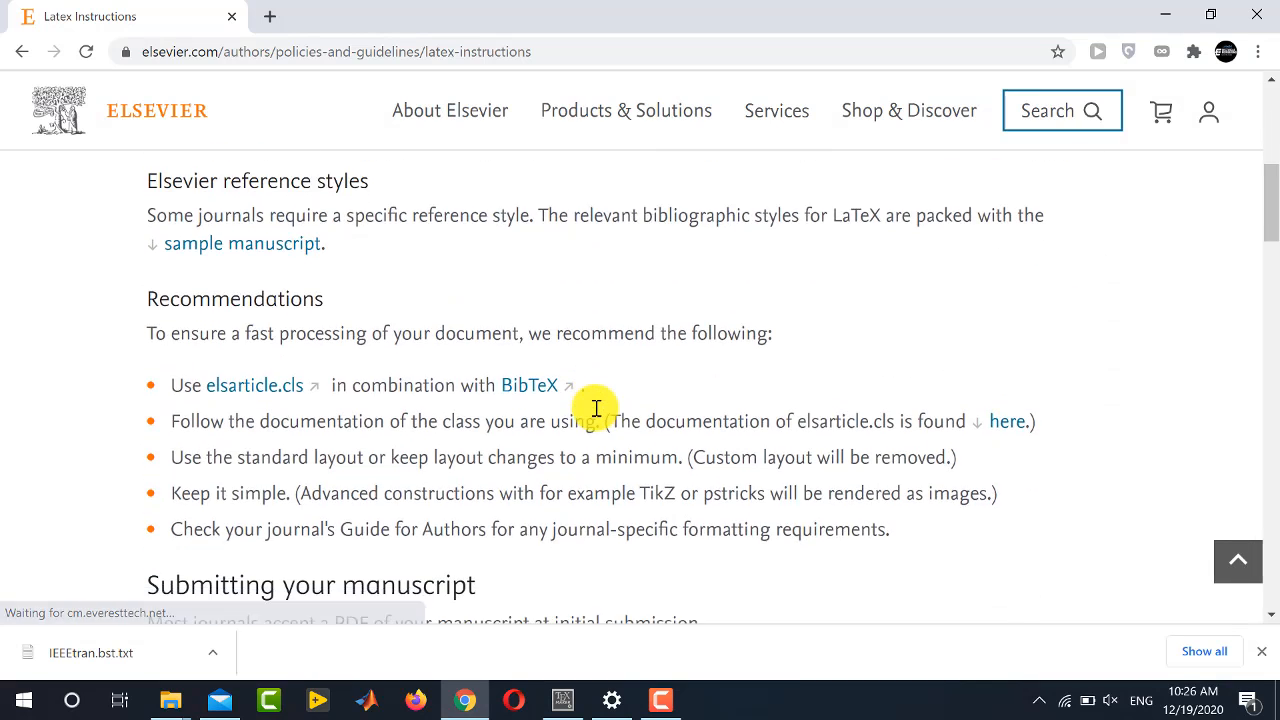
scroll(down, 3)
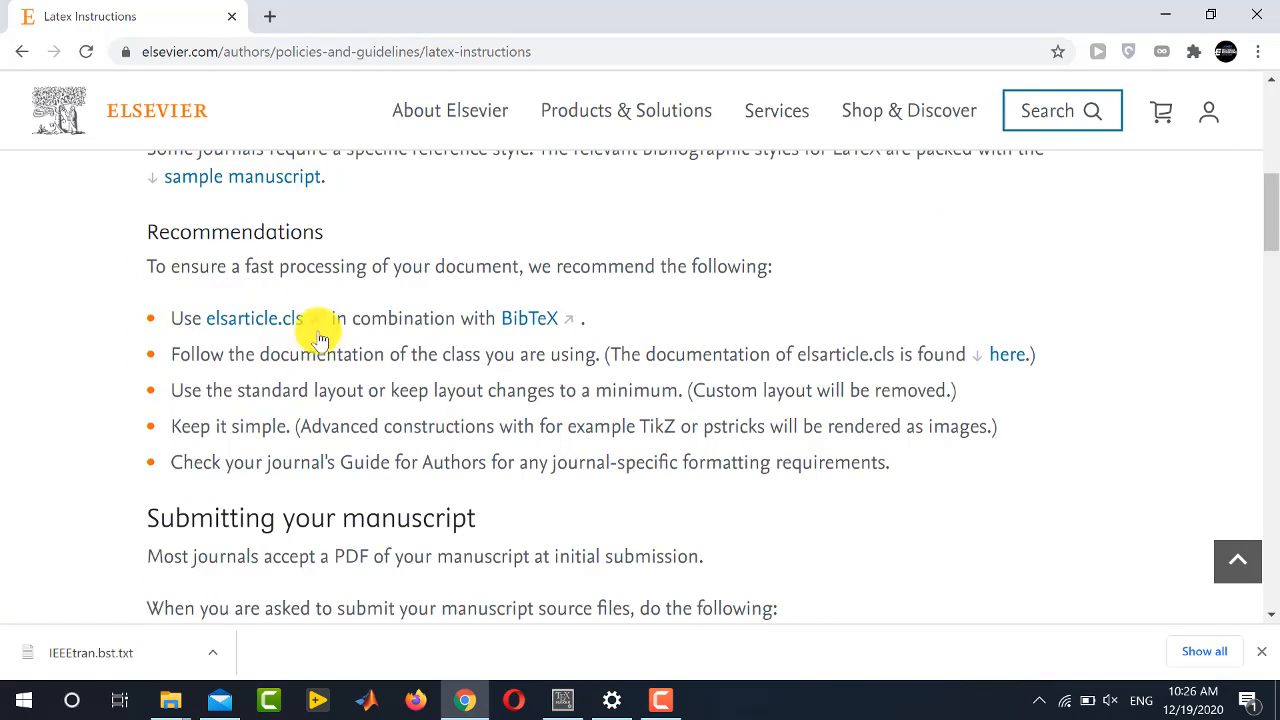
mouse_move(188, 302)
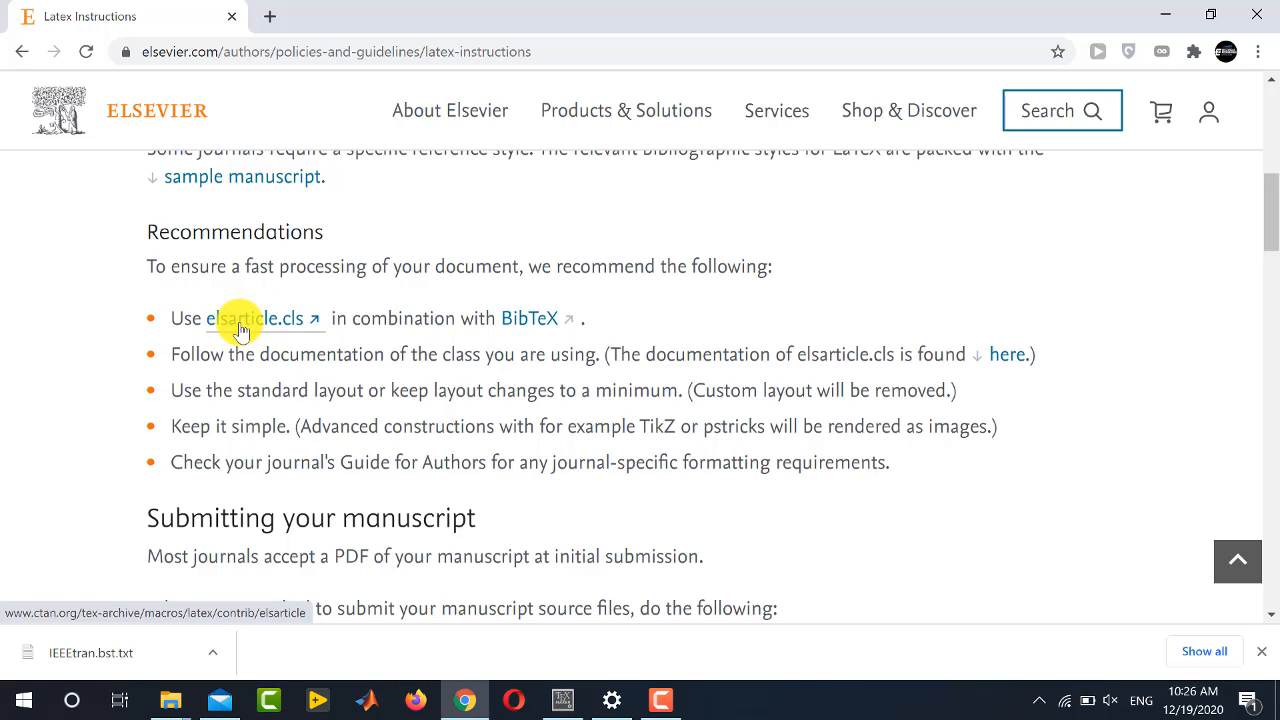
mouse_move(256, 354)
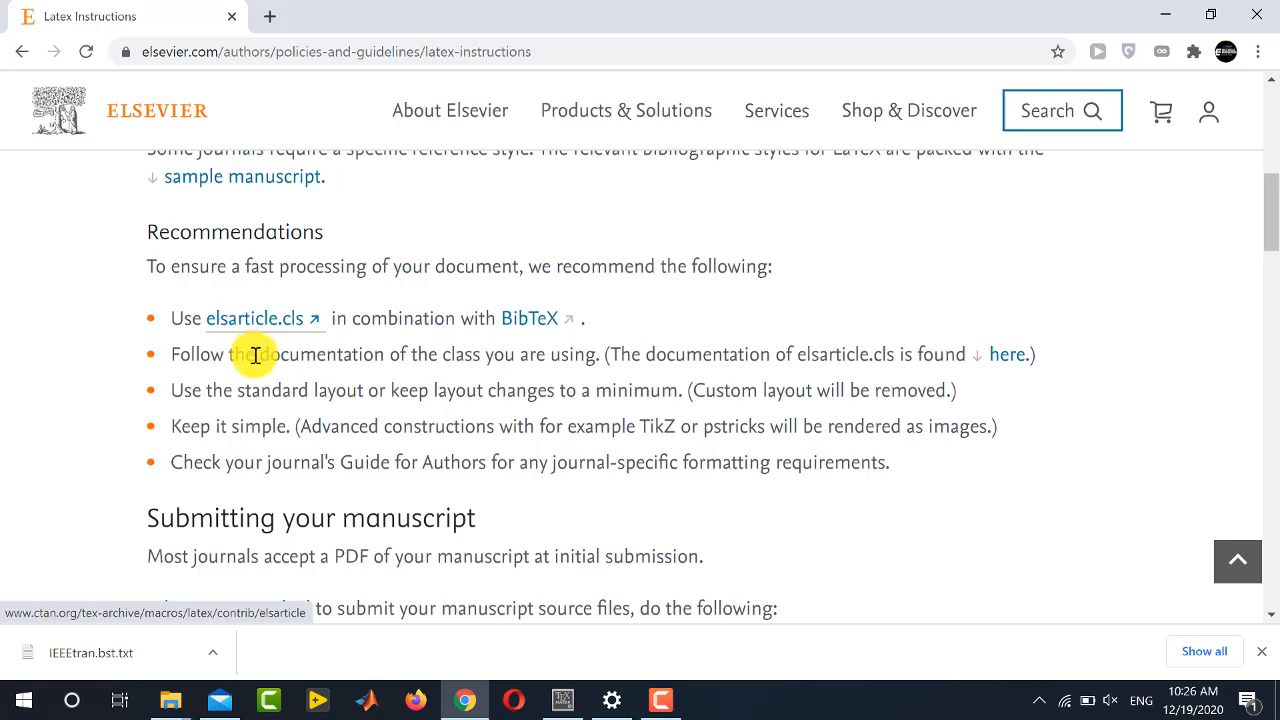
Locate elsarticle-num.bst on the CTAN elsarticle package page
click(250, 318)
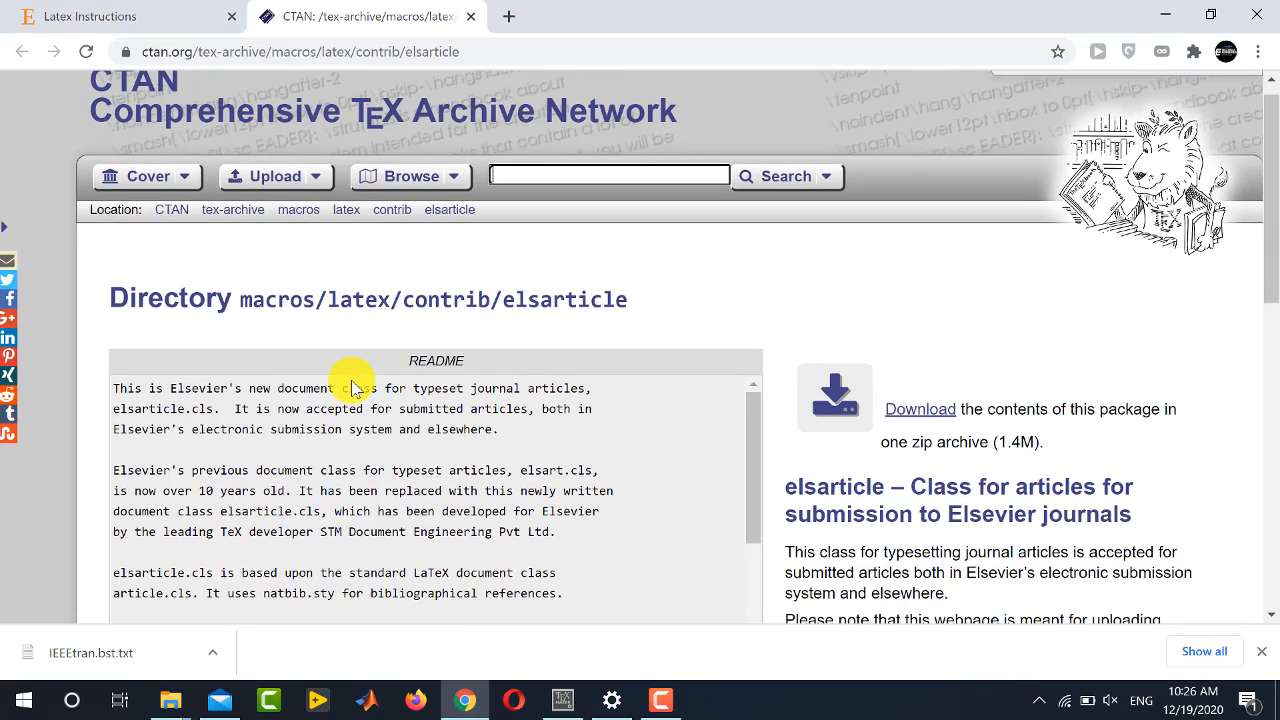
scroll(down, 3)
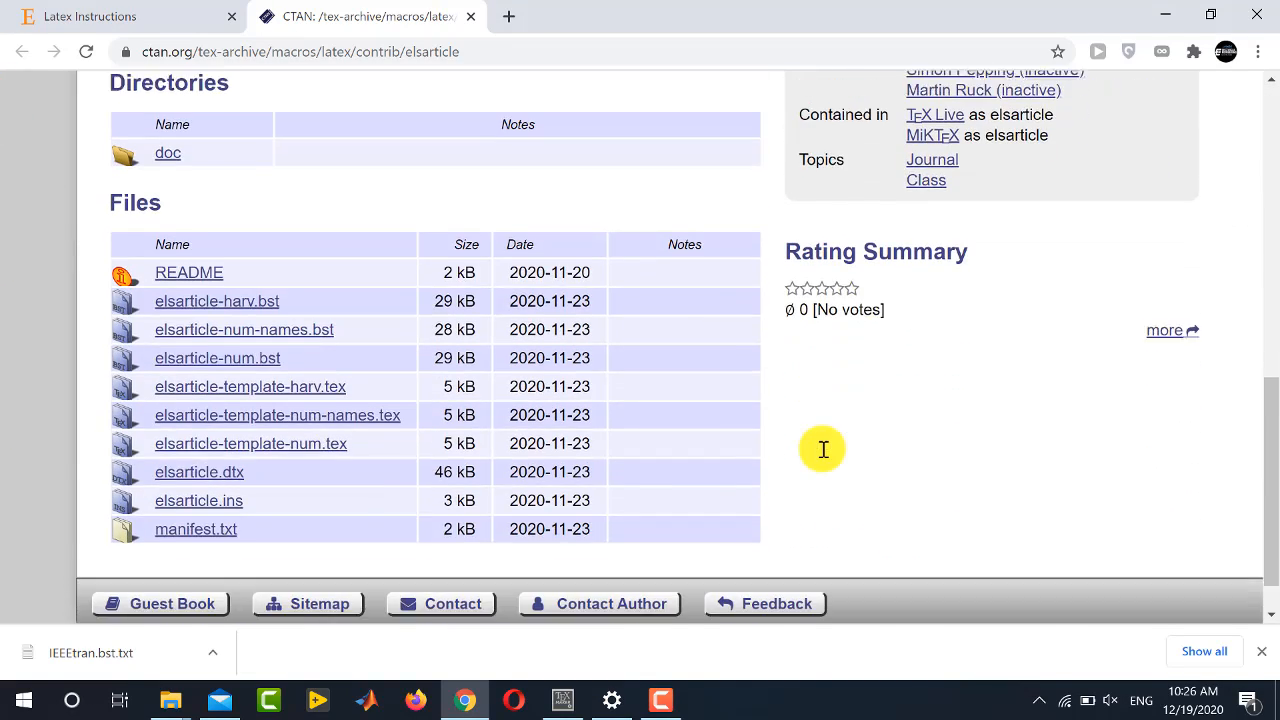
scroll(down, 3)
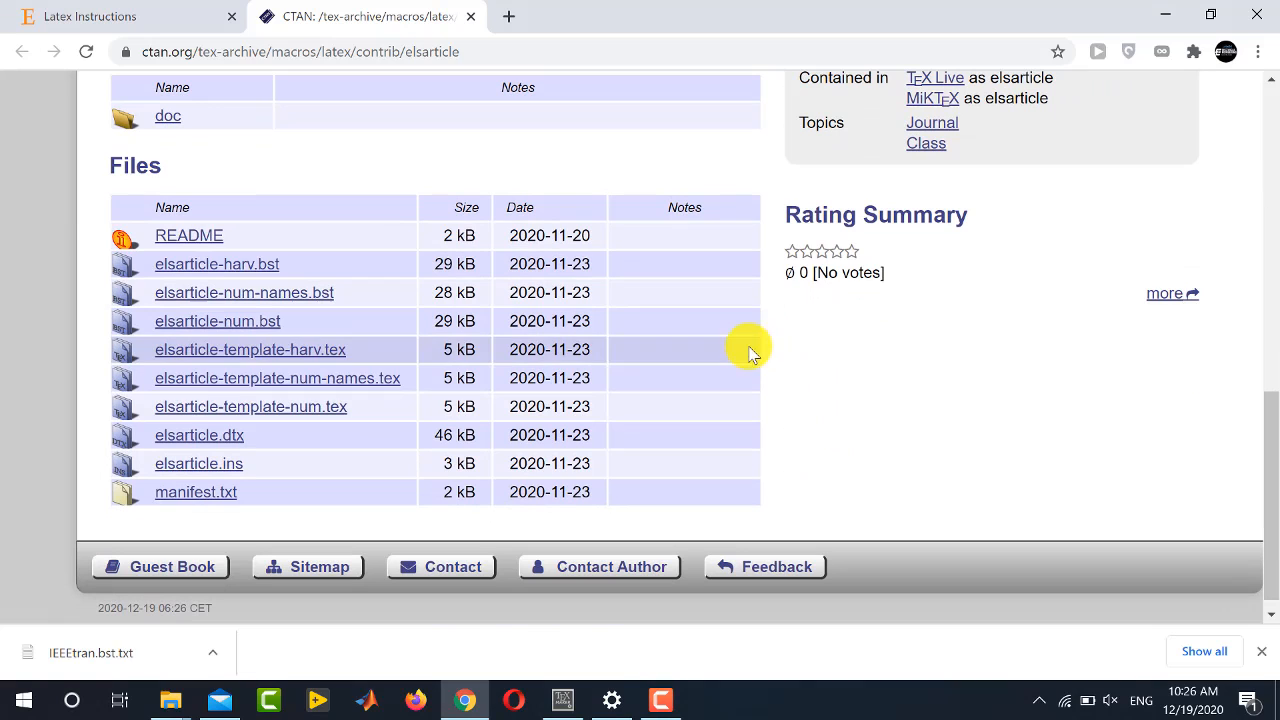
mouse_move(36, 338)
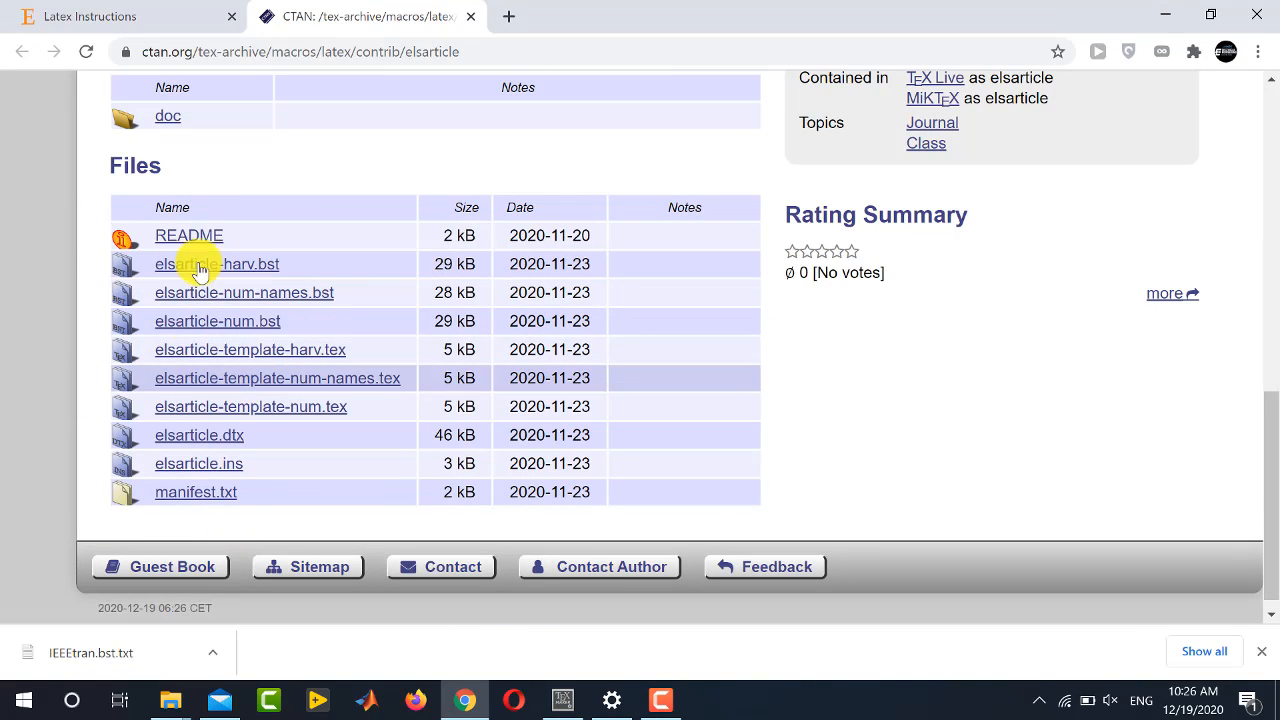
mouse_move(244, 292)
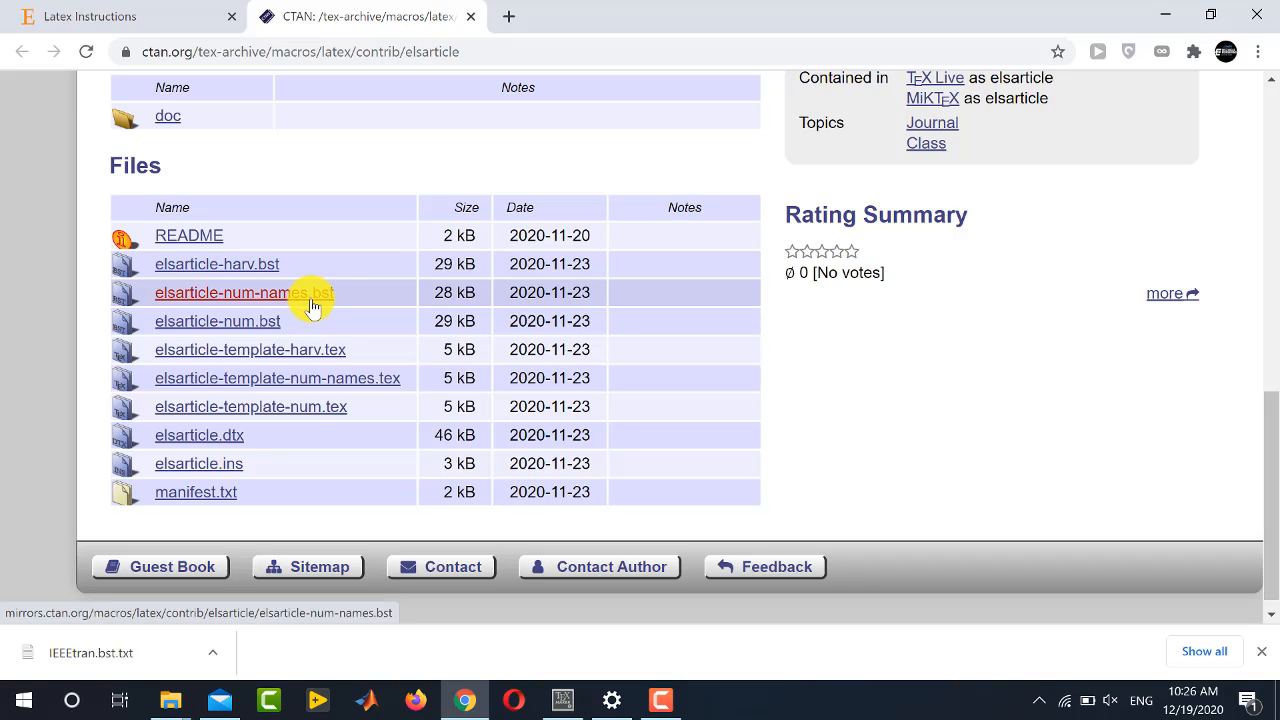
mouse_move(316, 320)
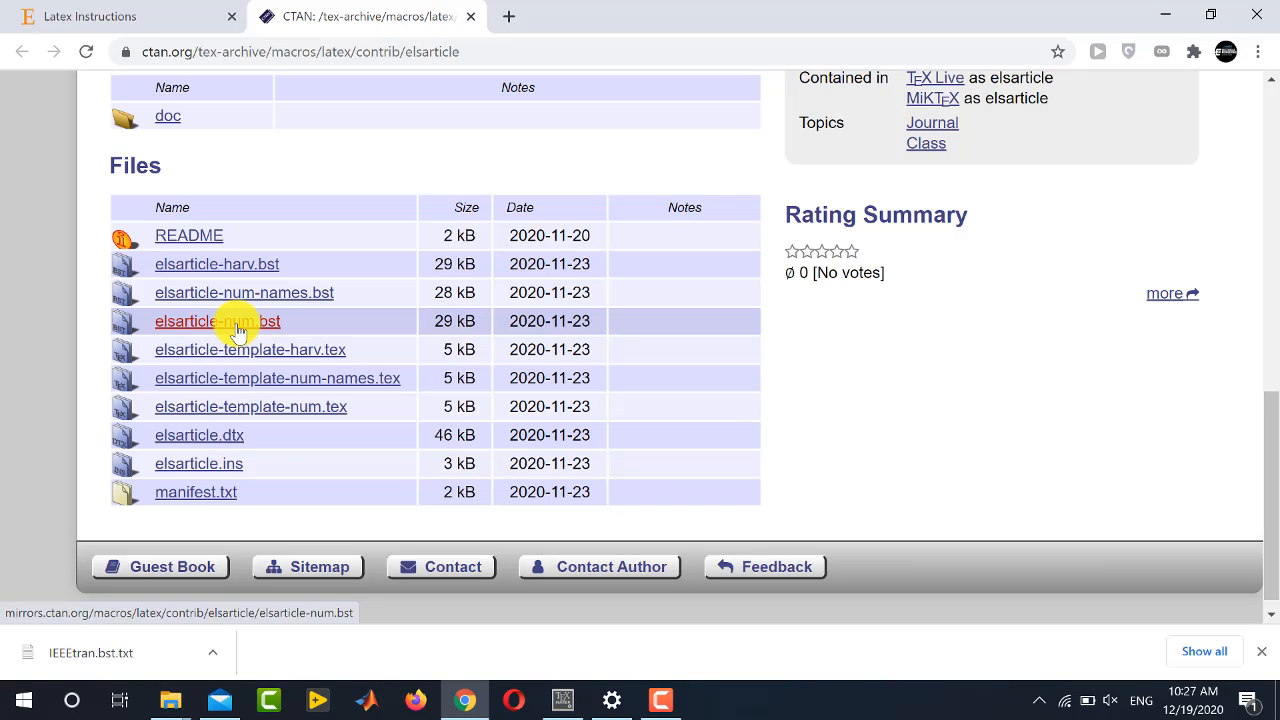
Save elsarticle-num.bst into the References folder, then minimize Chrome
right_click(216, 320)
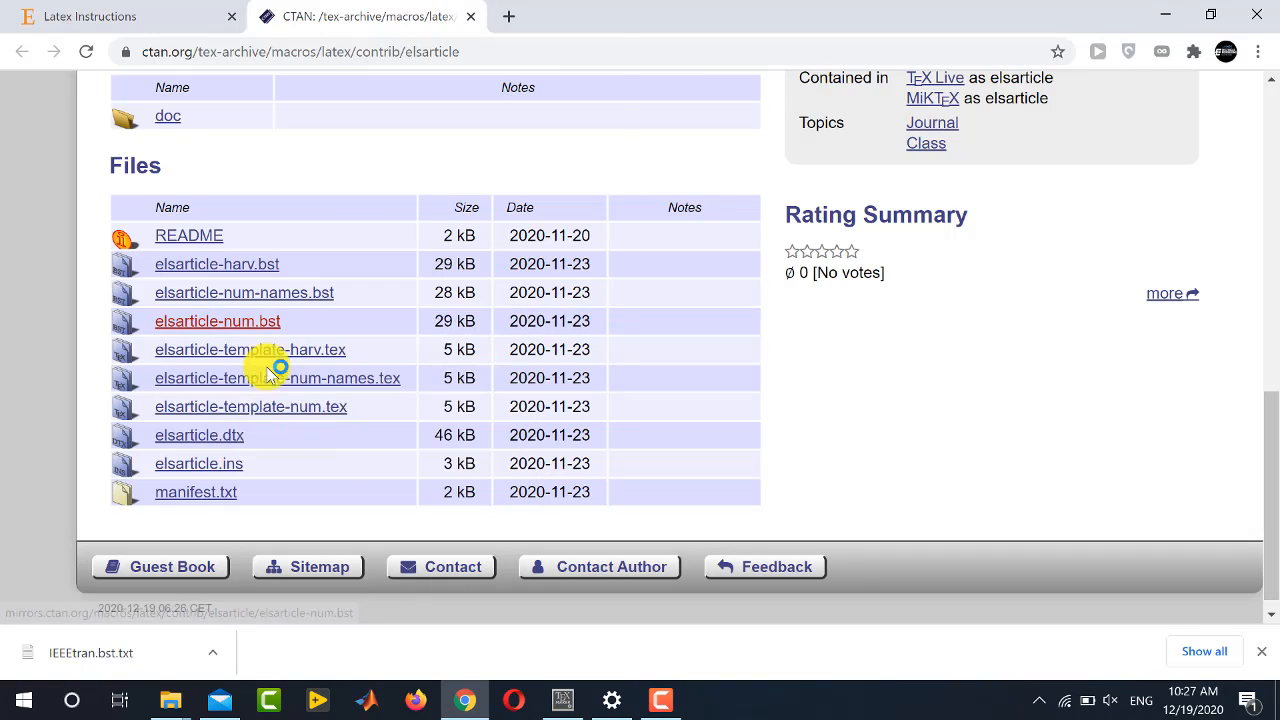
click(216, 320)
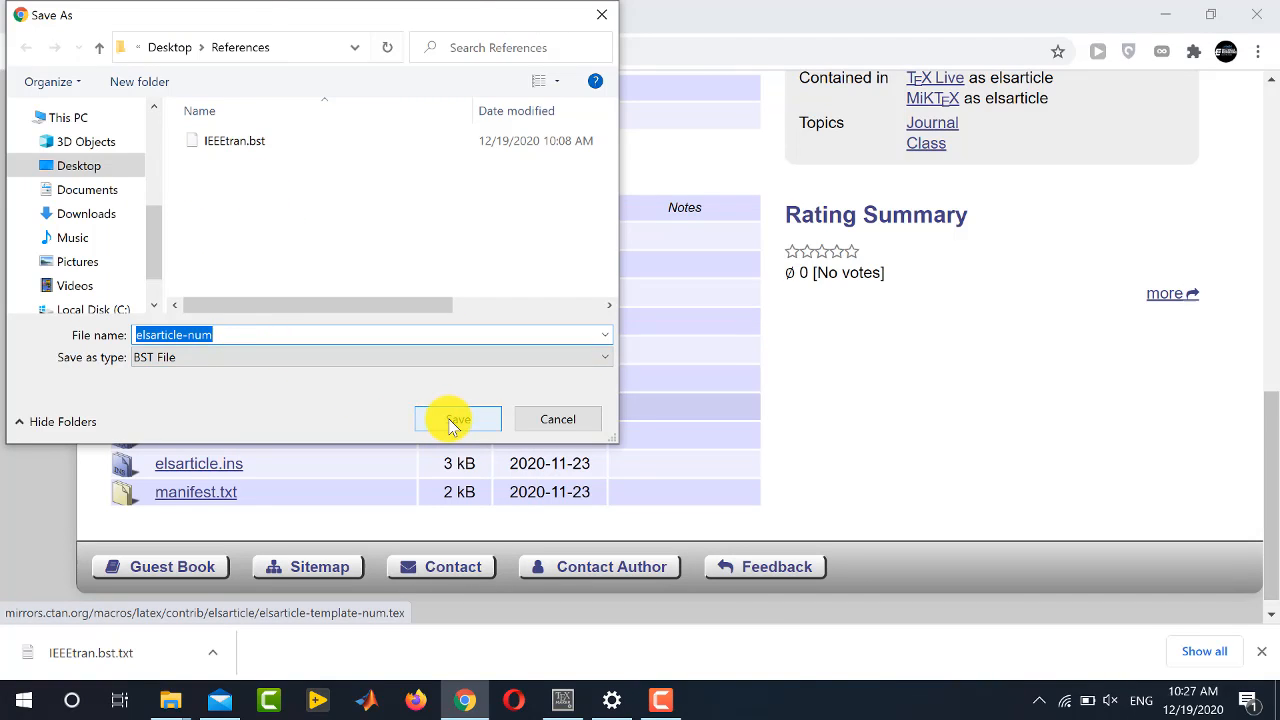
click(456, 418)
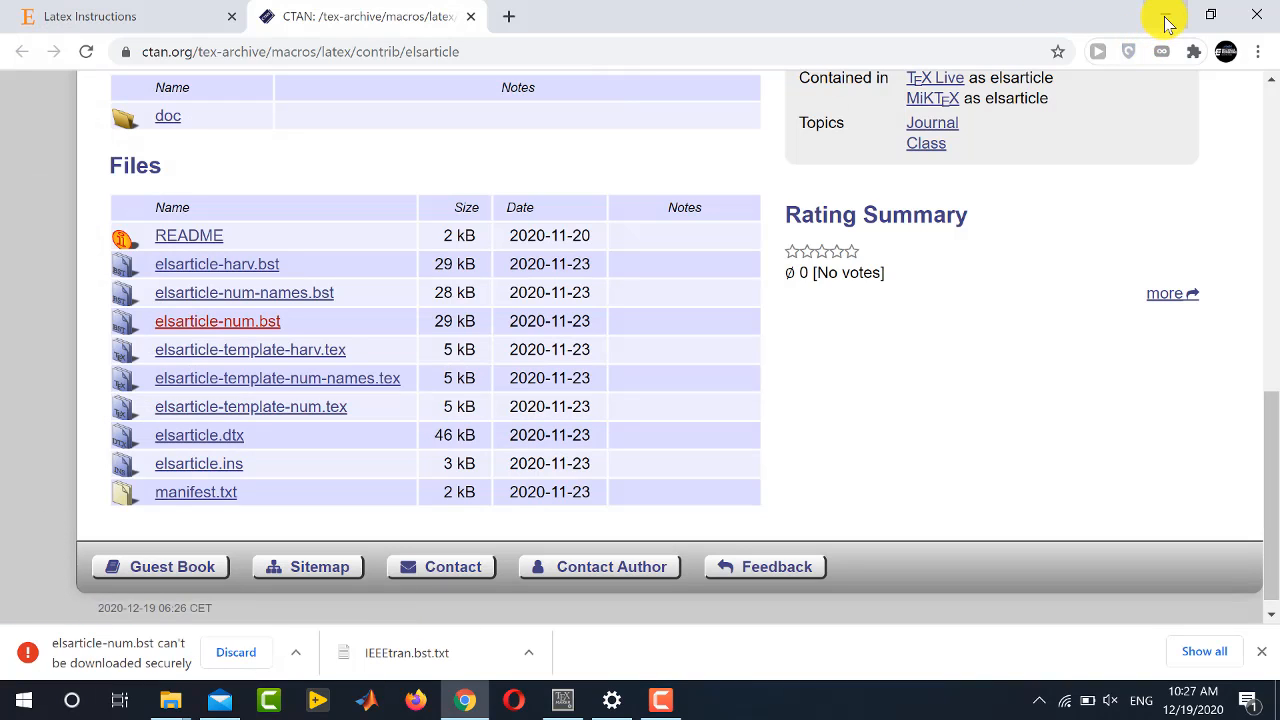
mouse_move(1168, 22)
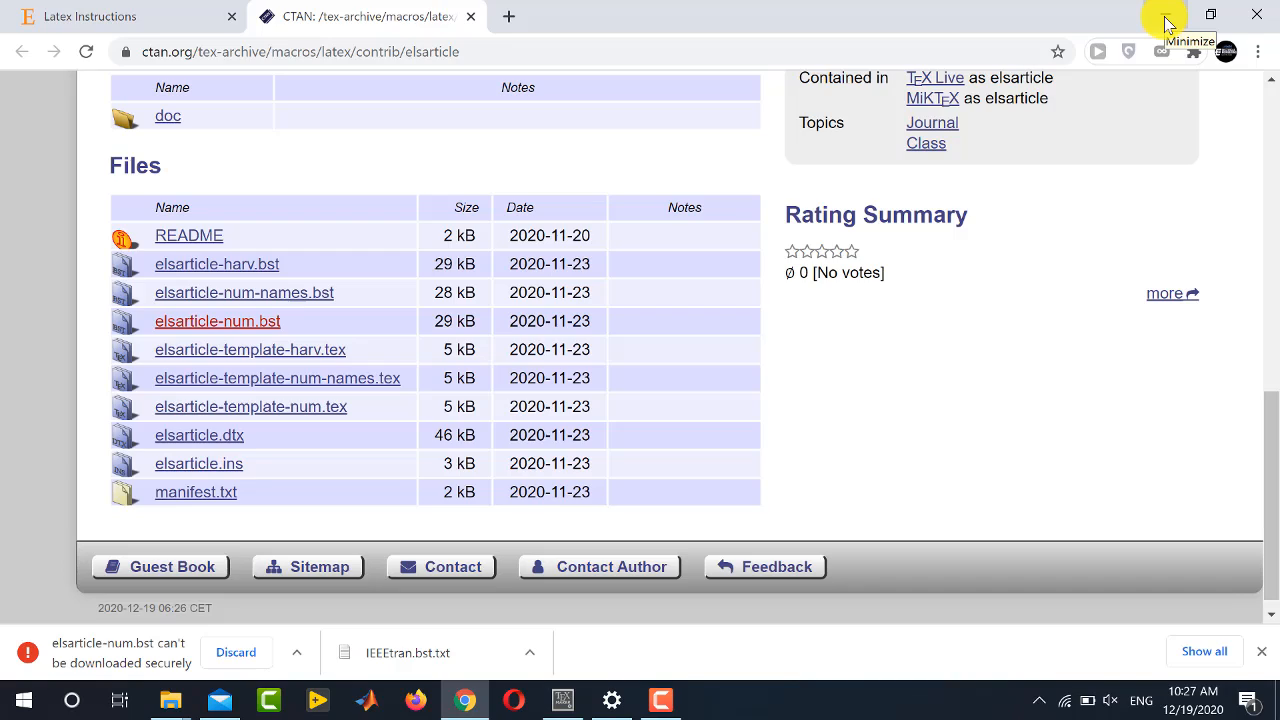
click(1188, 16)
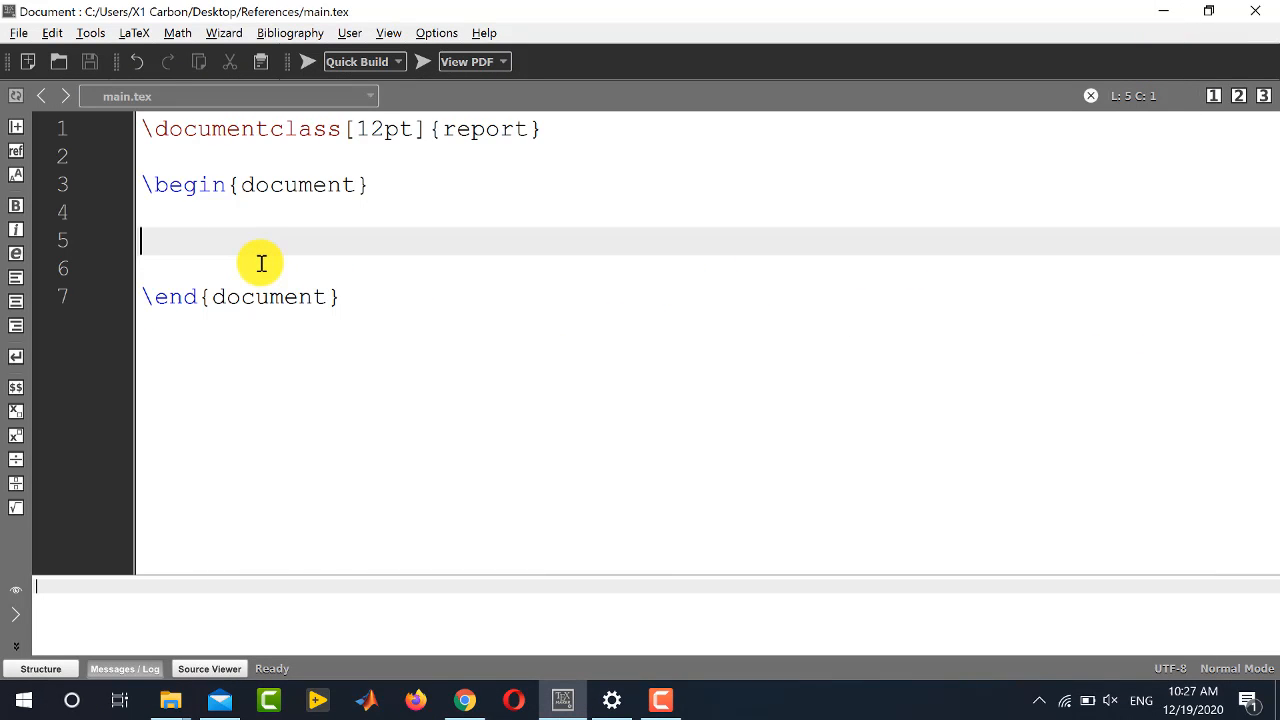
mouse_move(268, 240)
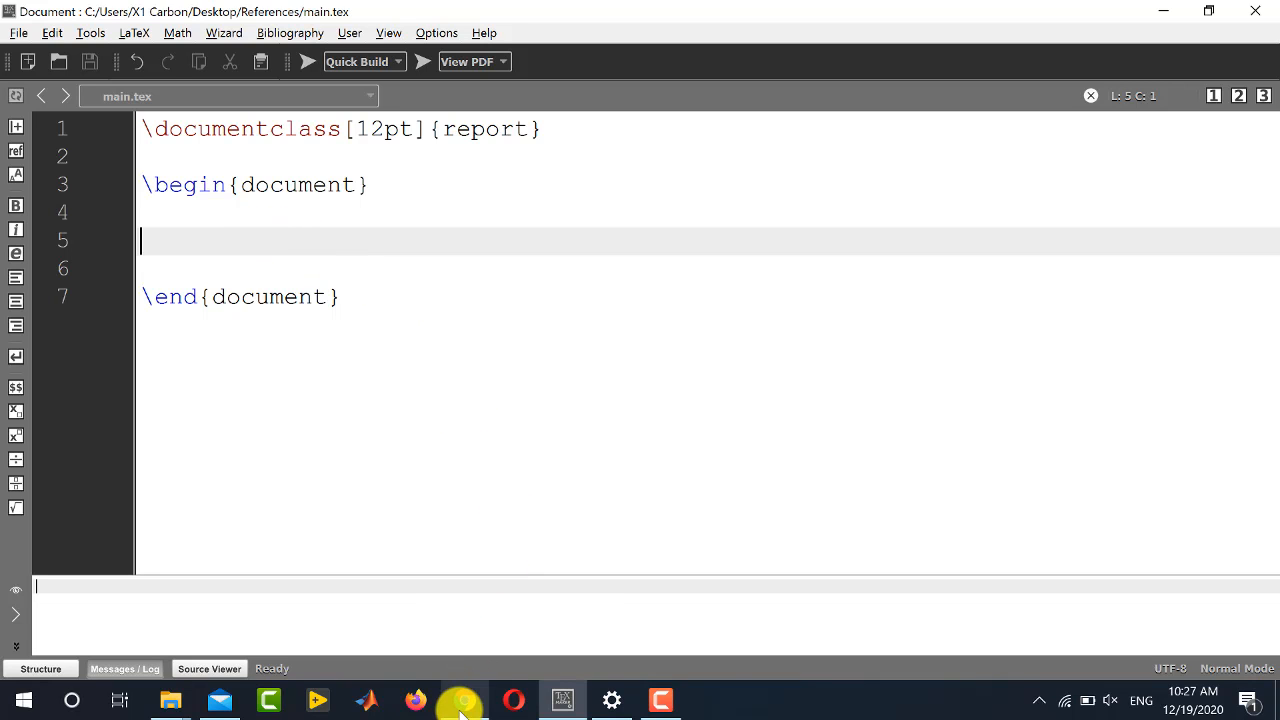
Bring the Chrome window back to the front from the taskbar
click(464, 700)
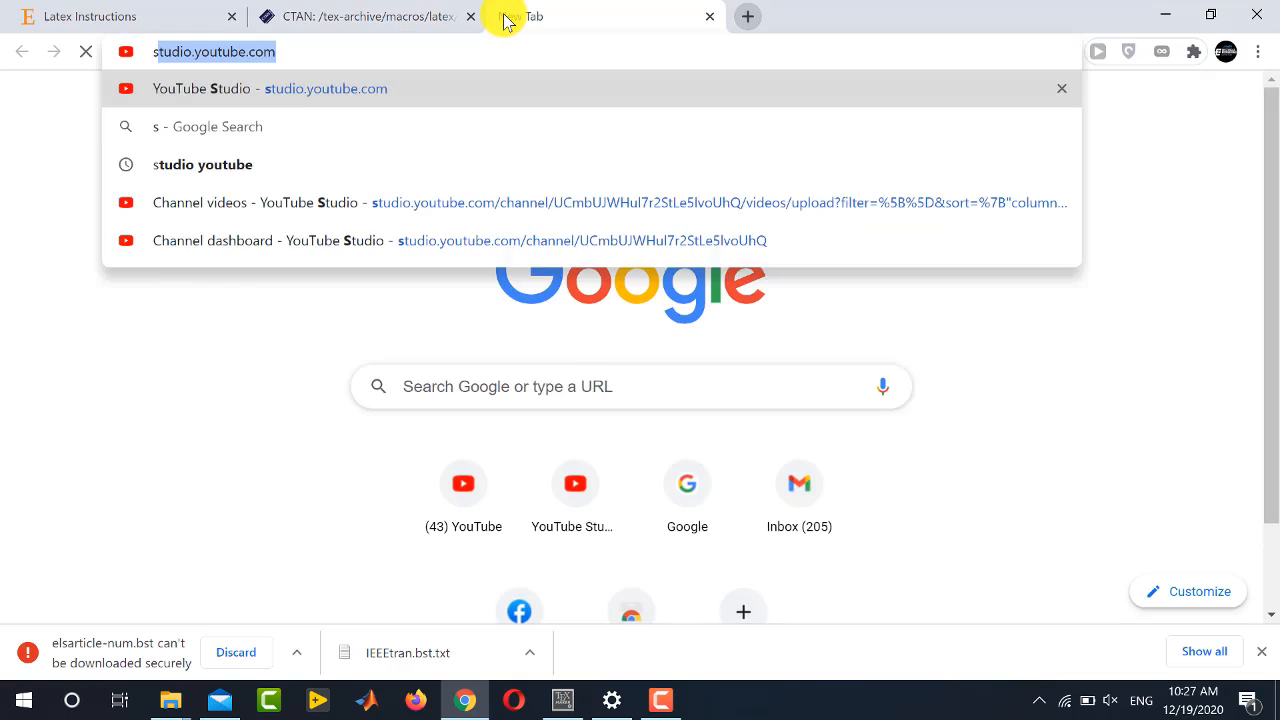
Go to scholar.google.com and search for 'radar applications'
text(scholar.google.com)
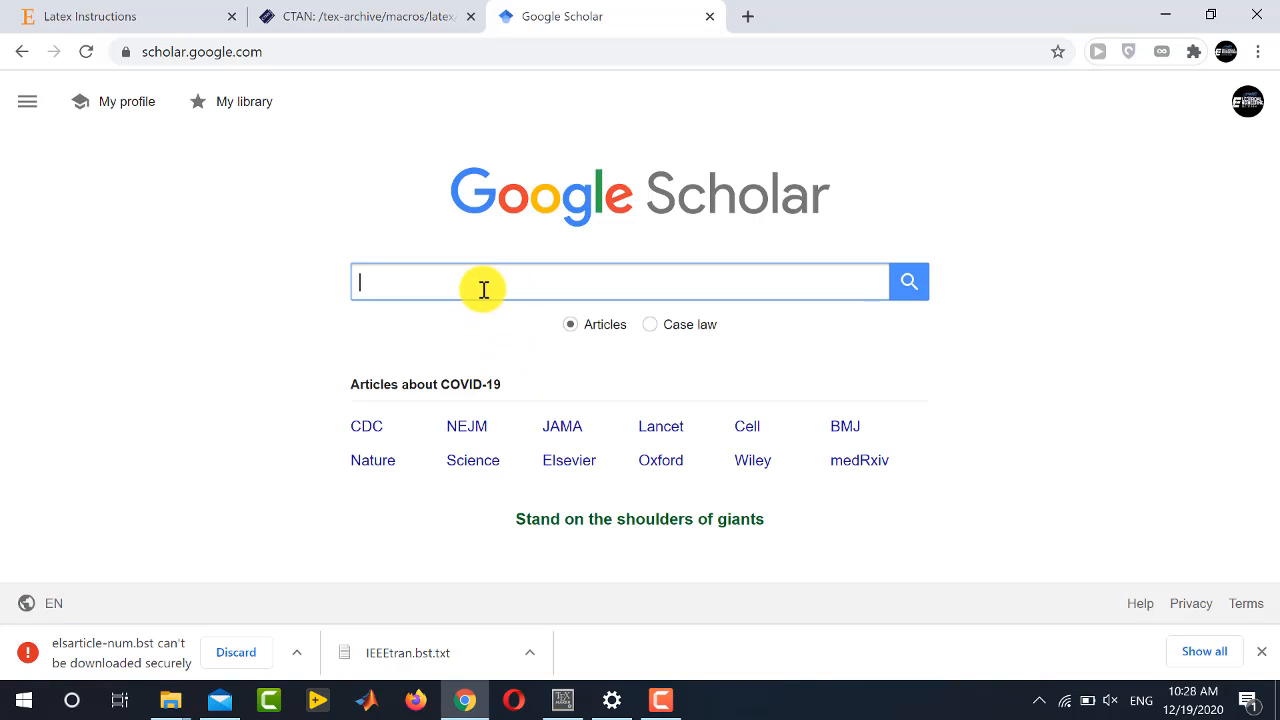
text(radar)
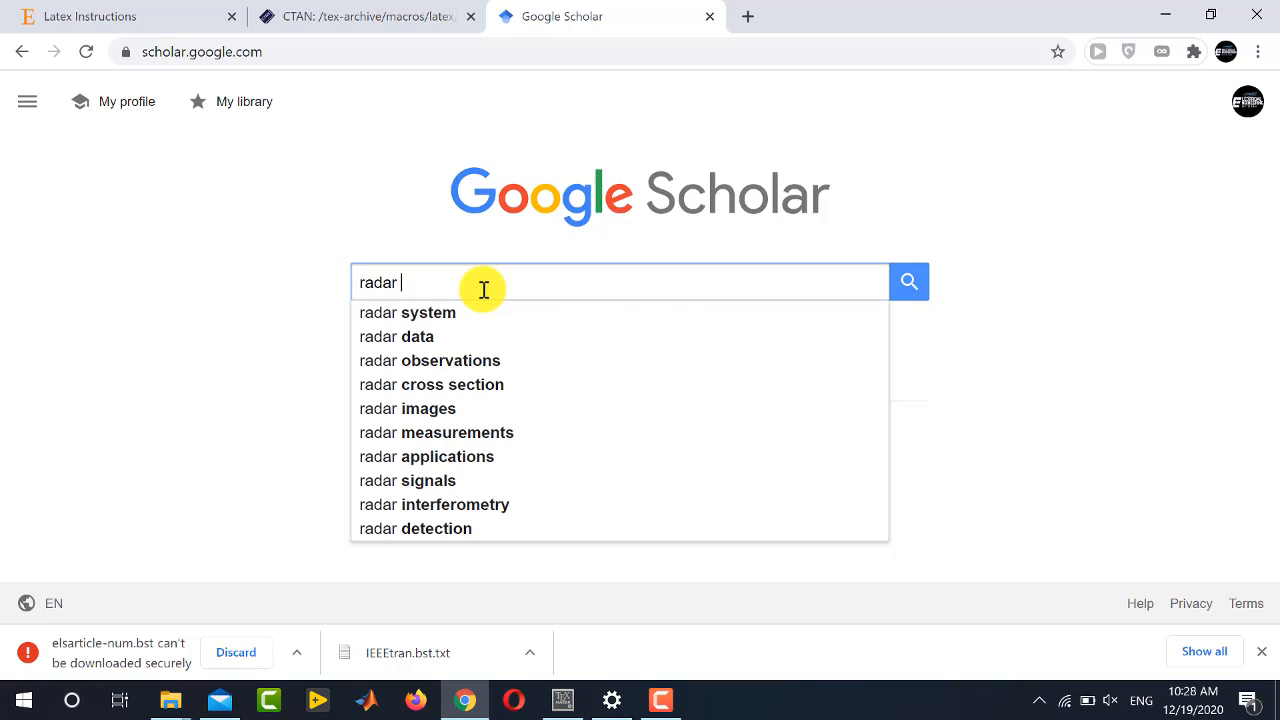
text(app)
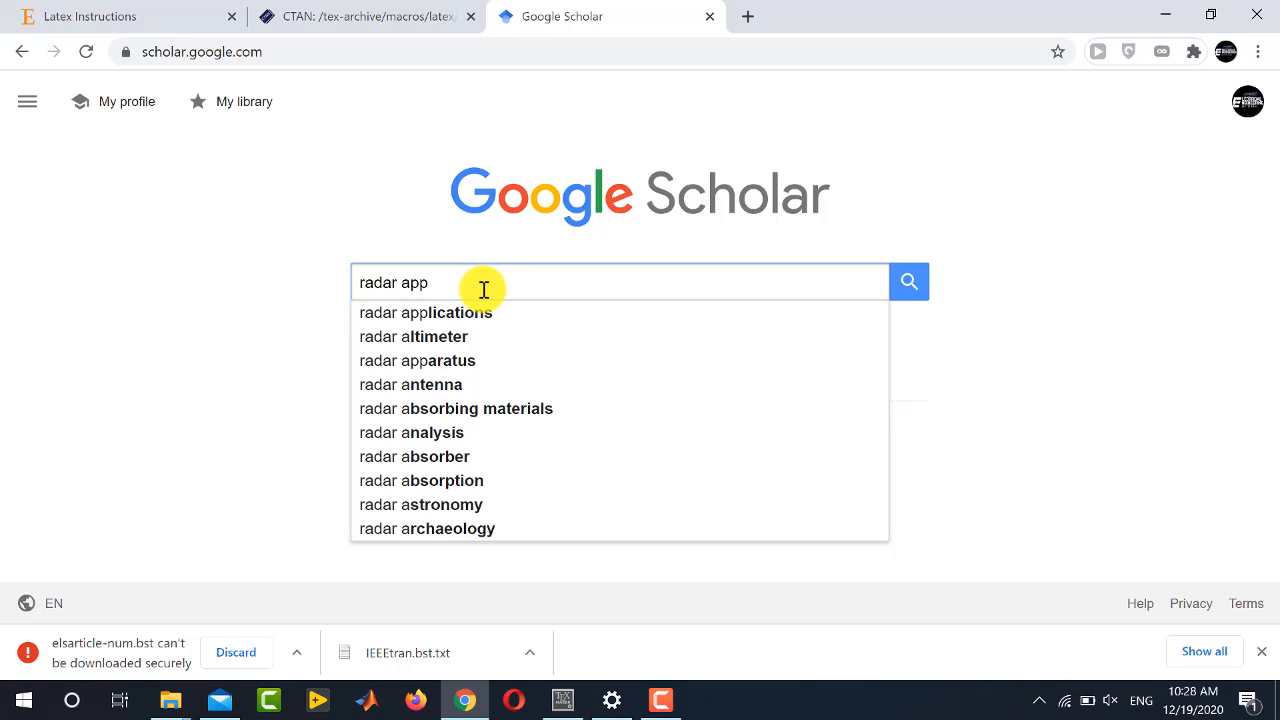
click(424, 312)
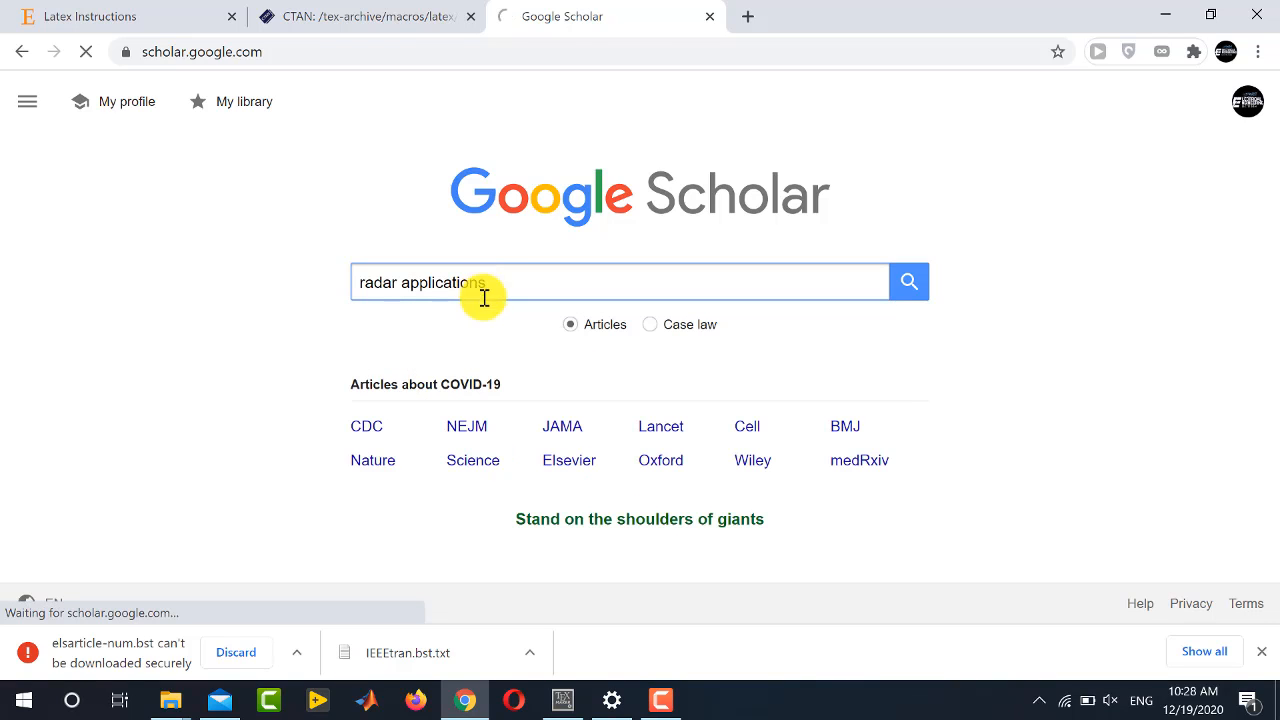
click(908, 280)
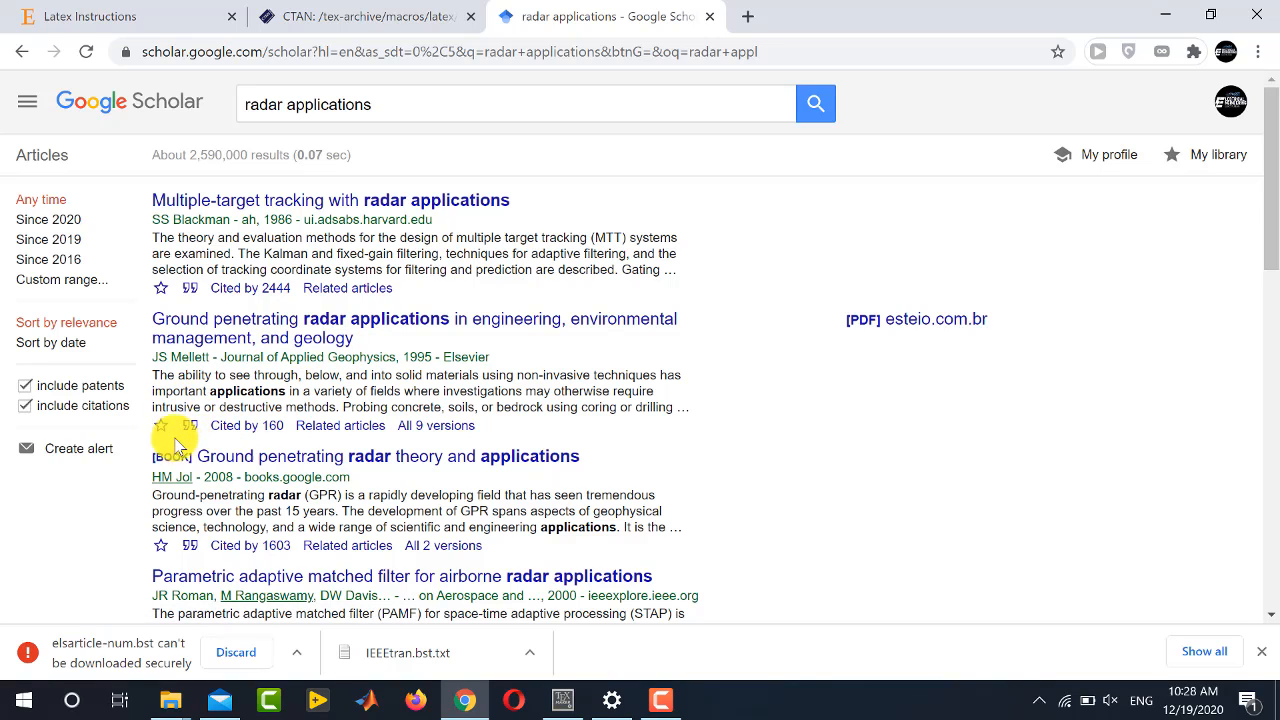
mouse_move(200, 400)
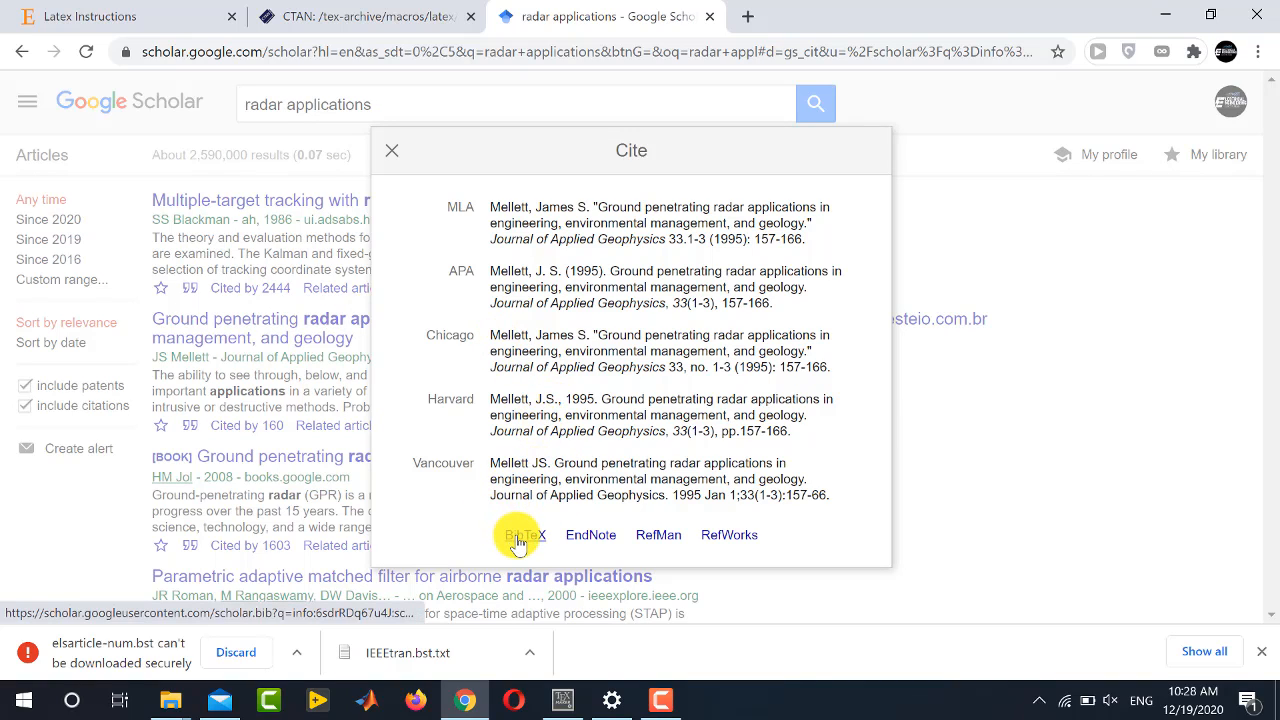
Get the BibTeX citation for Mellett's ground penetrating radar paper from Scholar
click(524, 534)
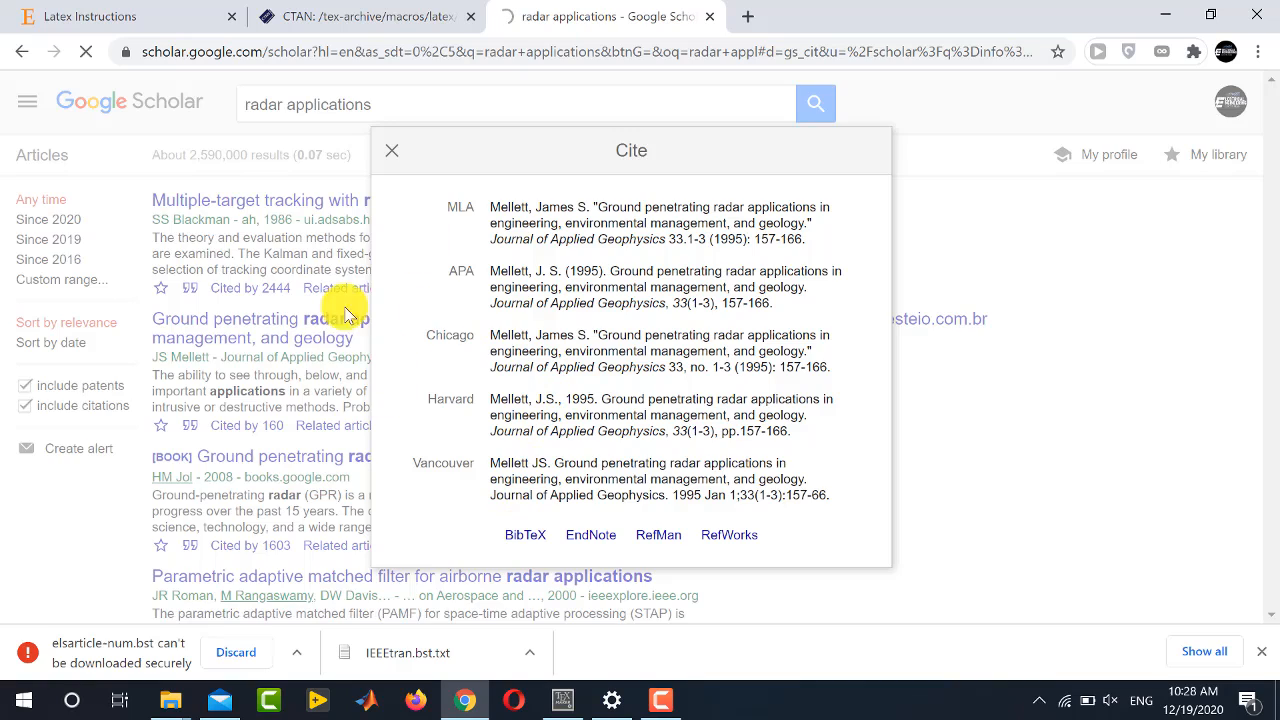
click(524, 534)
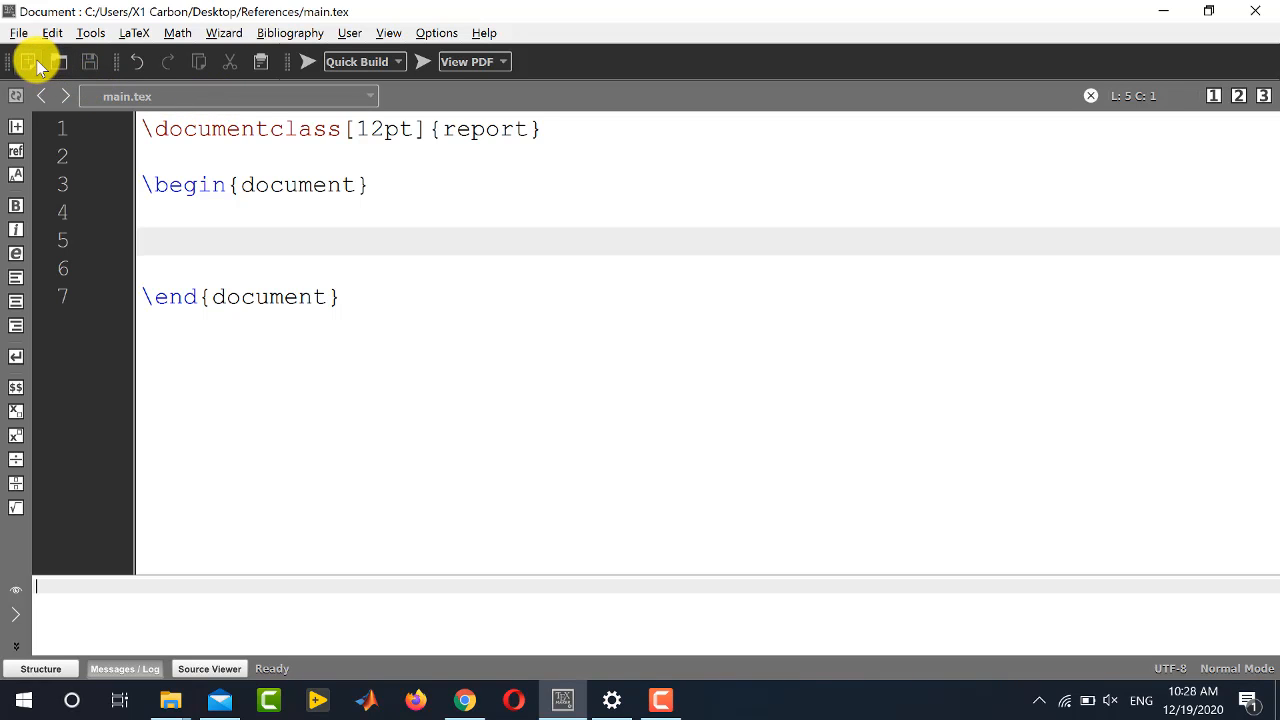
Paste the mellett1995ground entry into a new file saved as my_bib_file.bib in References
click(28, 60)
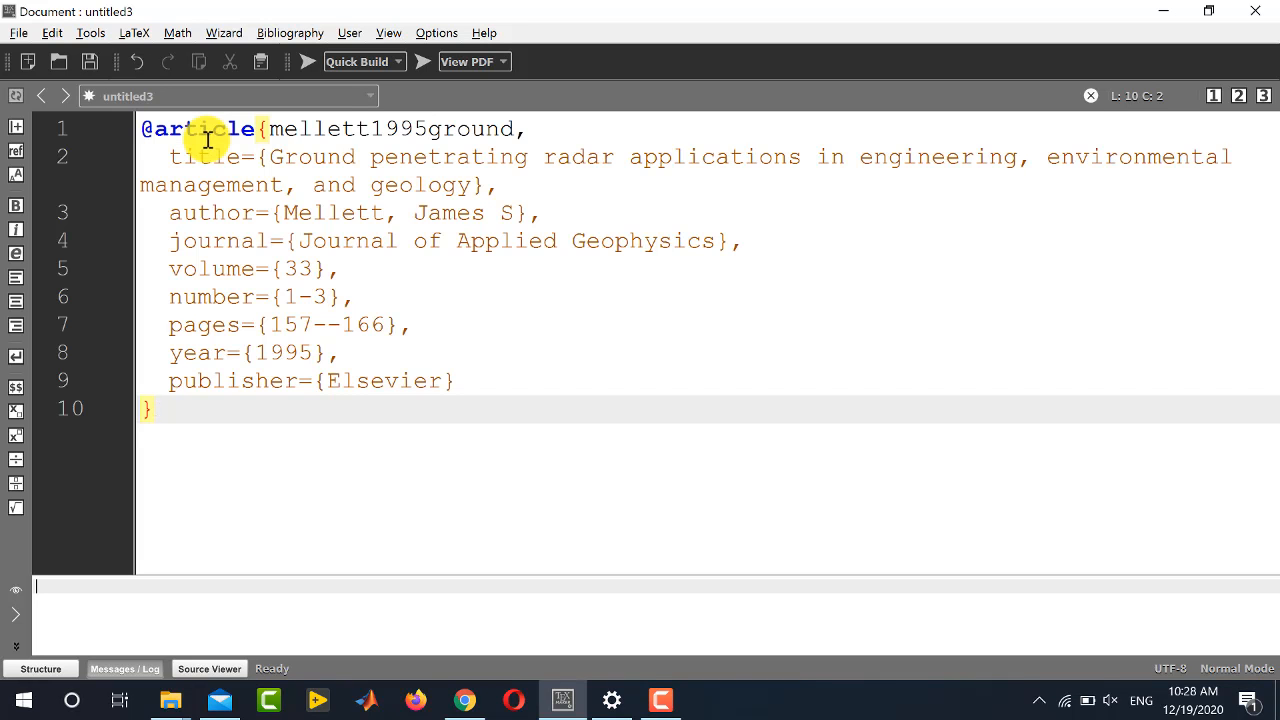
mouse_move(190, 80)
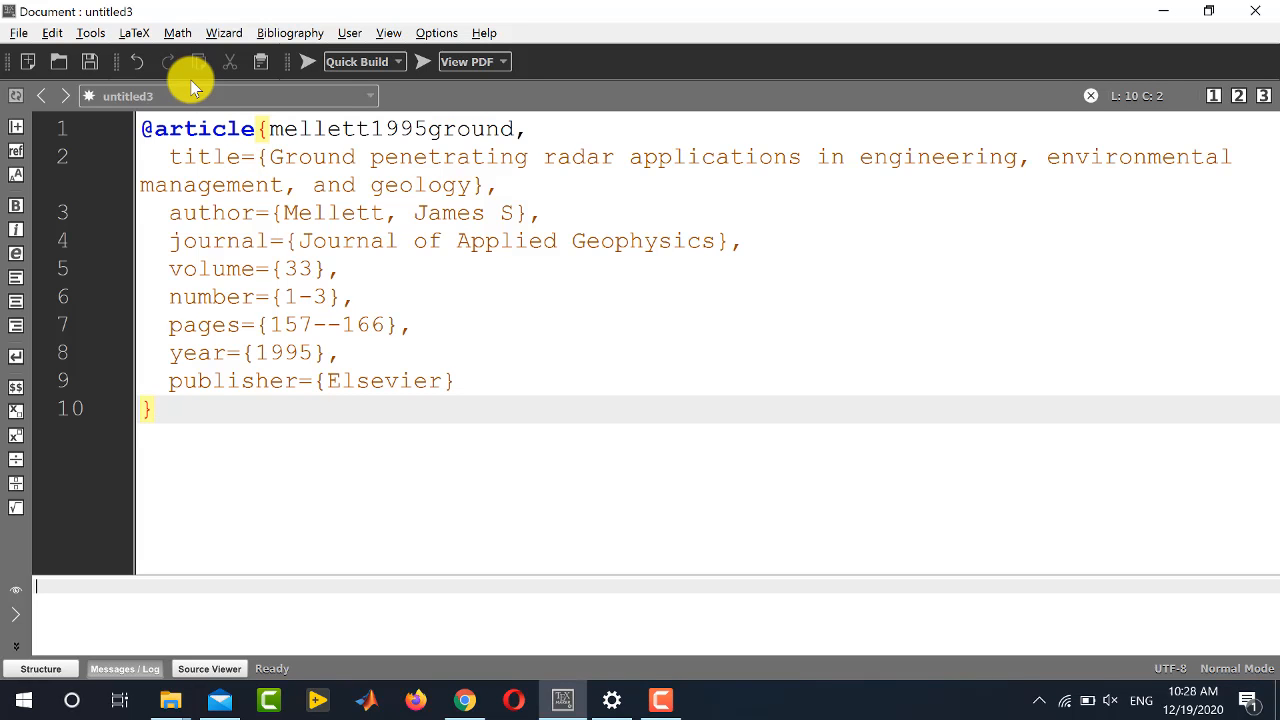
click(88, 60)
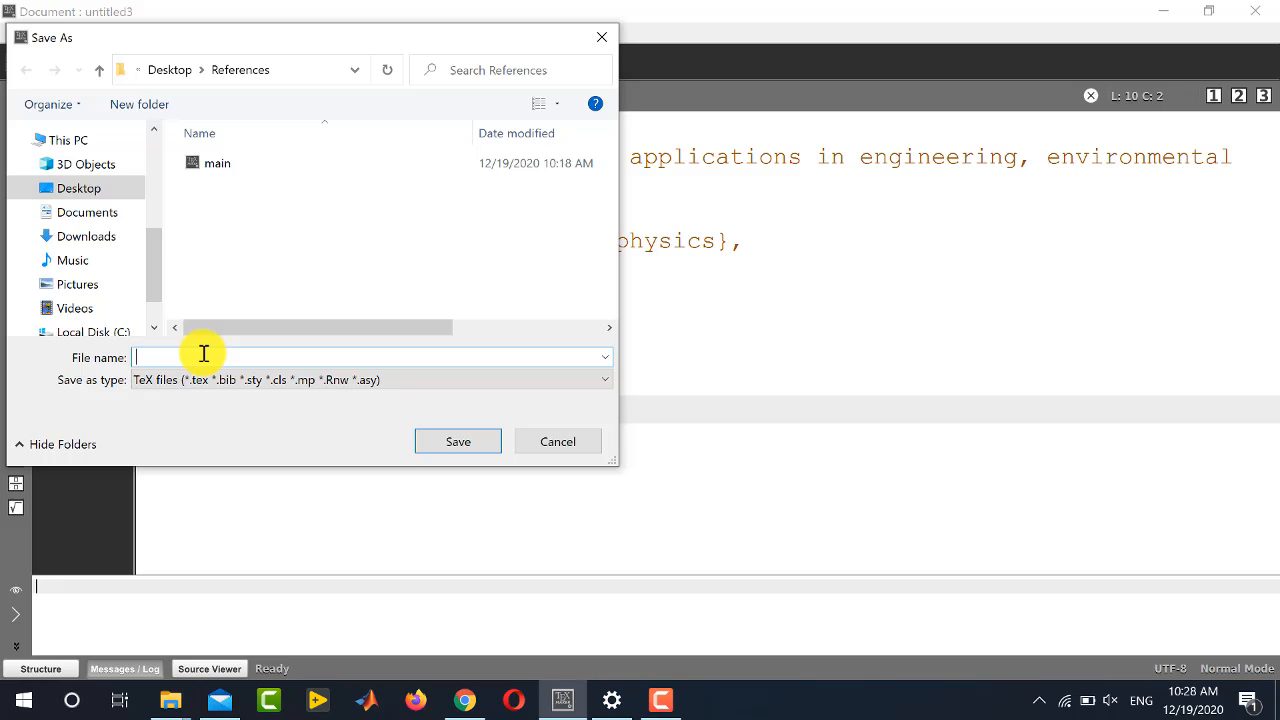
text(my_bib_file)
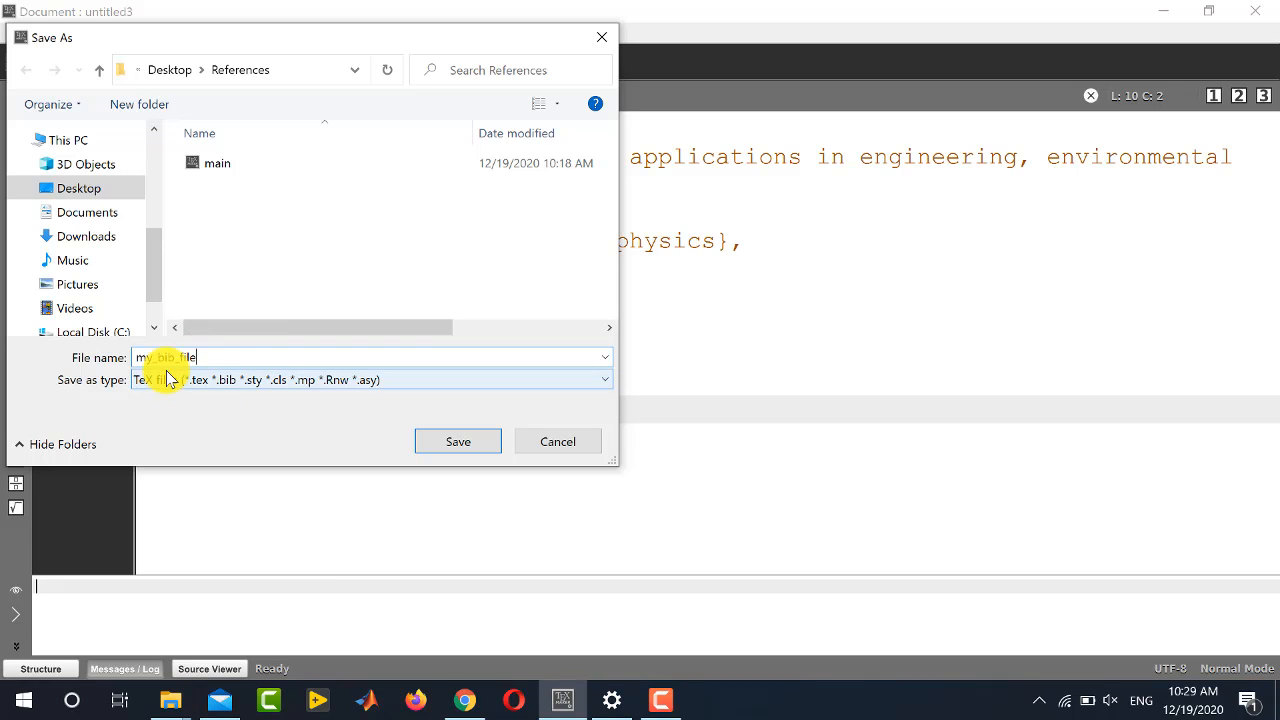
text(.bib)
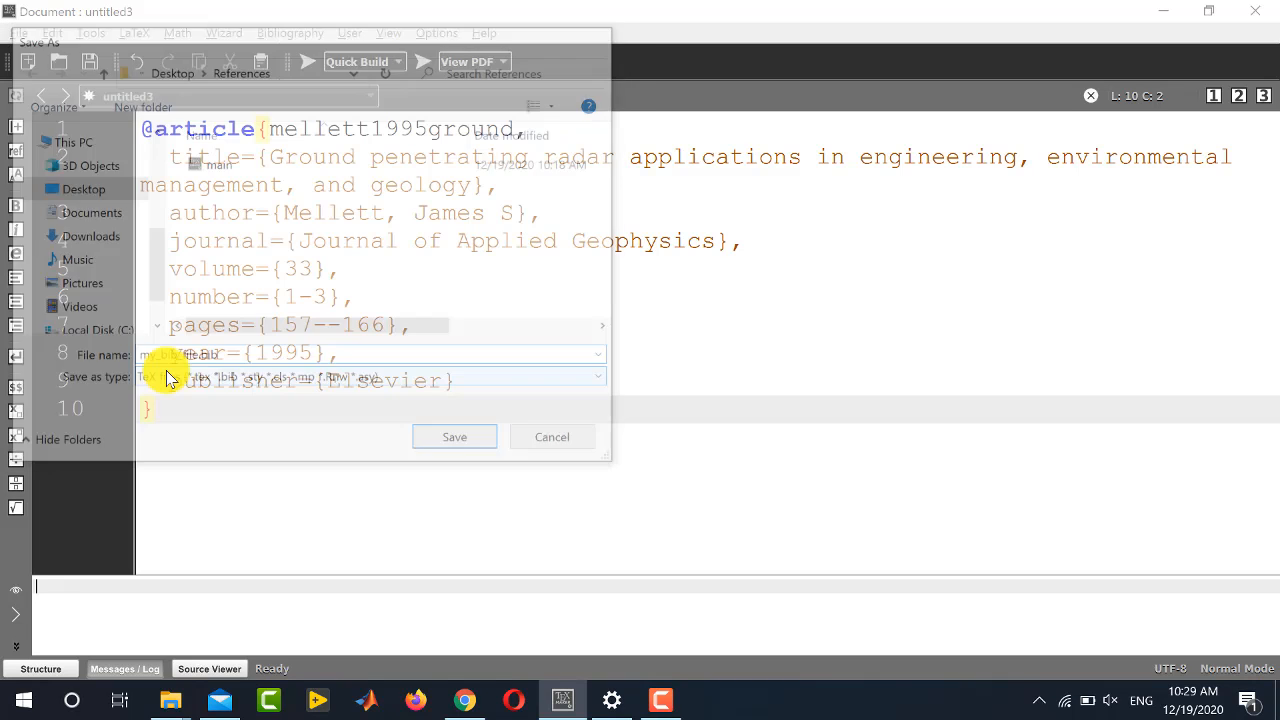
click(454, 436)
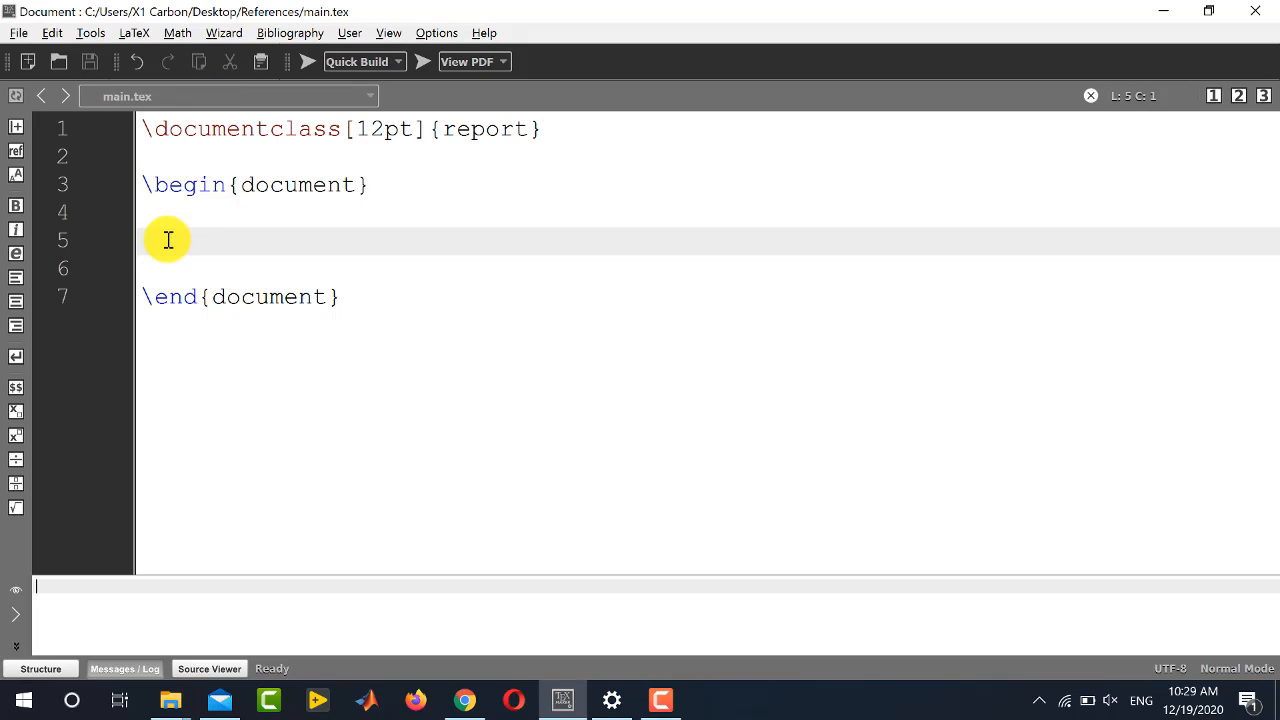
Write 'This is my first paper \cite{mellett1995ground}.' followed by a new line
text(This is my fi)
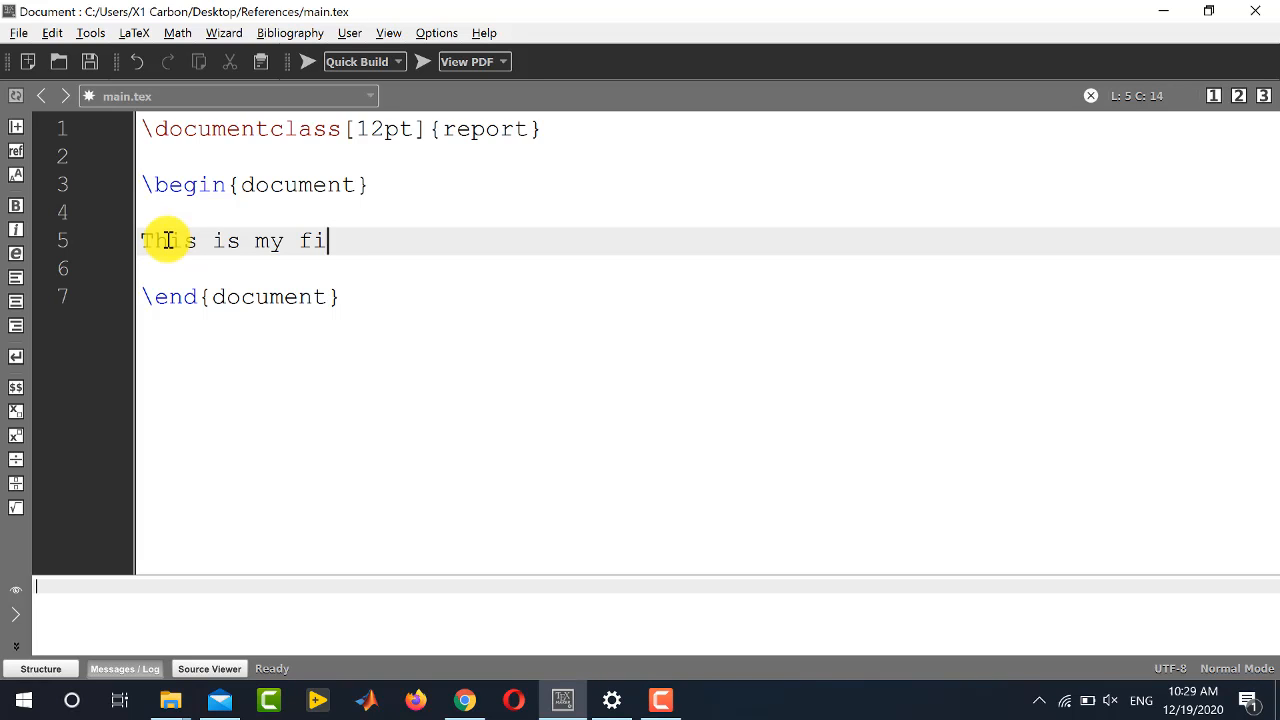
text(rst paper \)
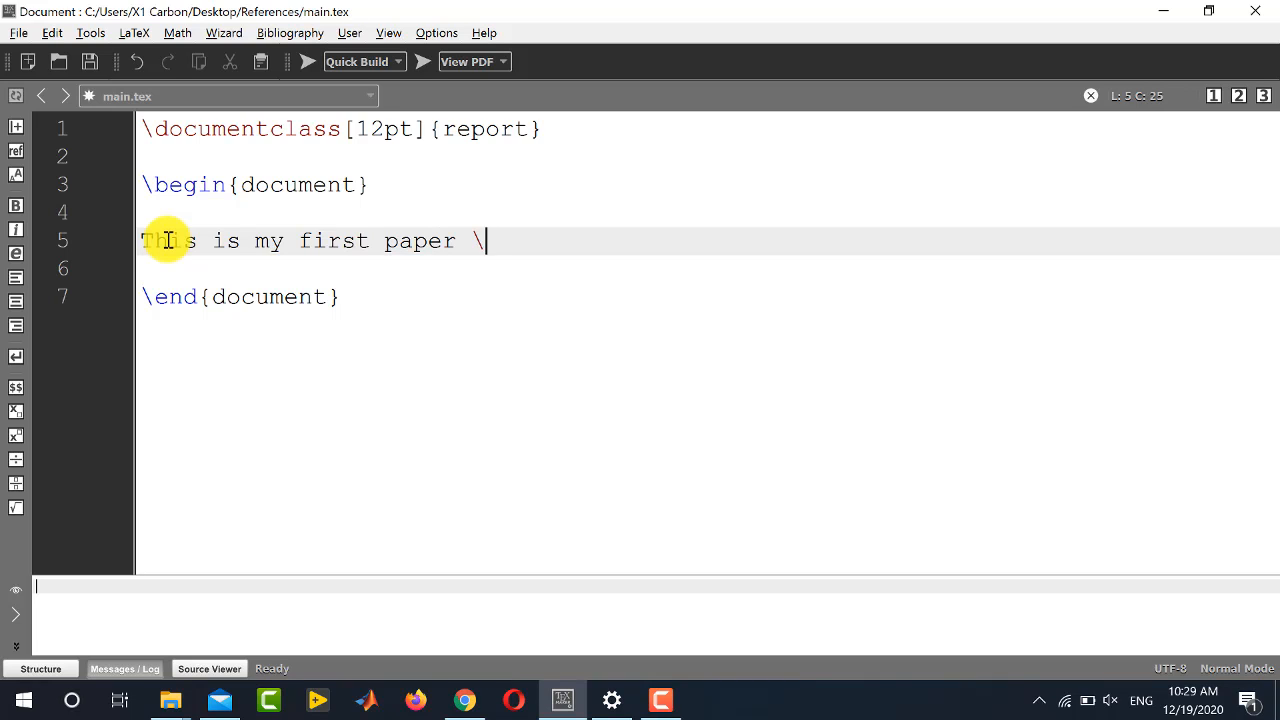
text(cite{)
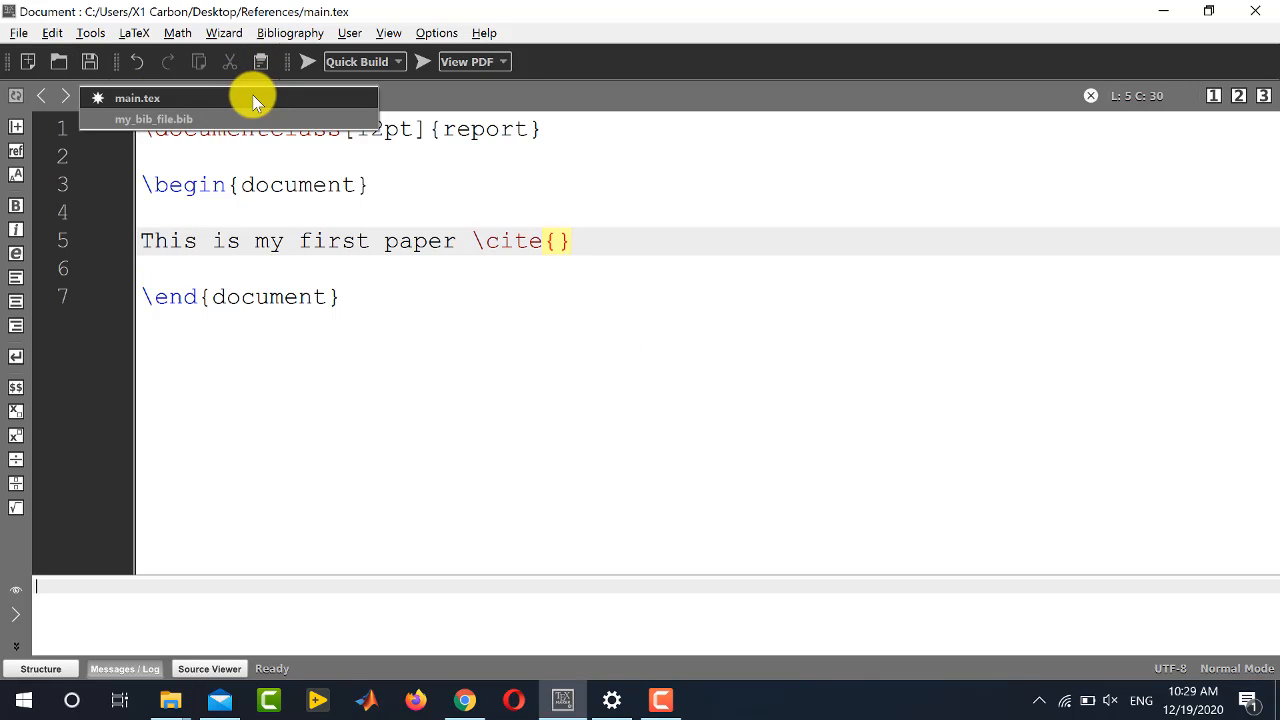
click(152, 118)
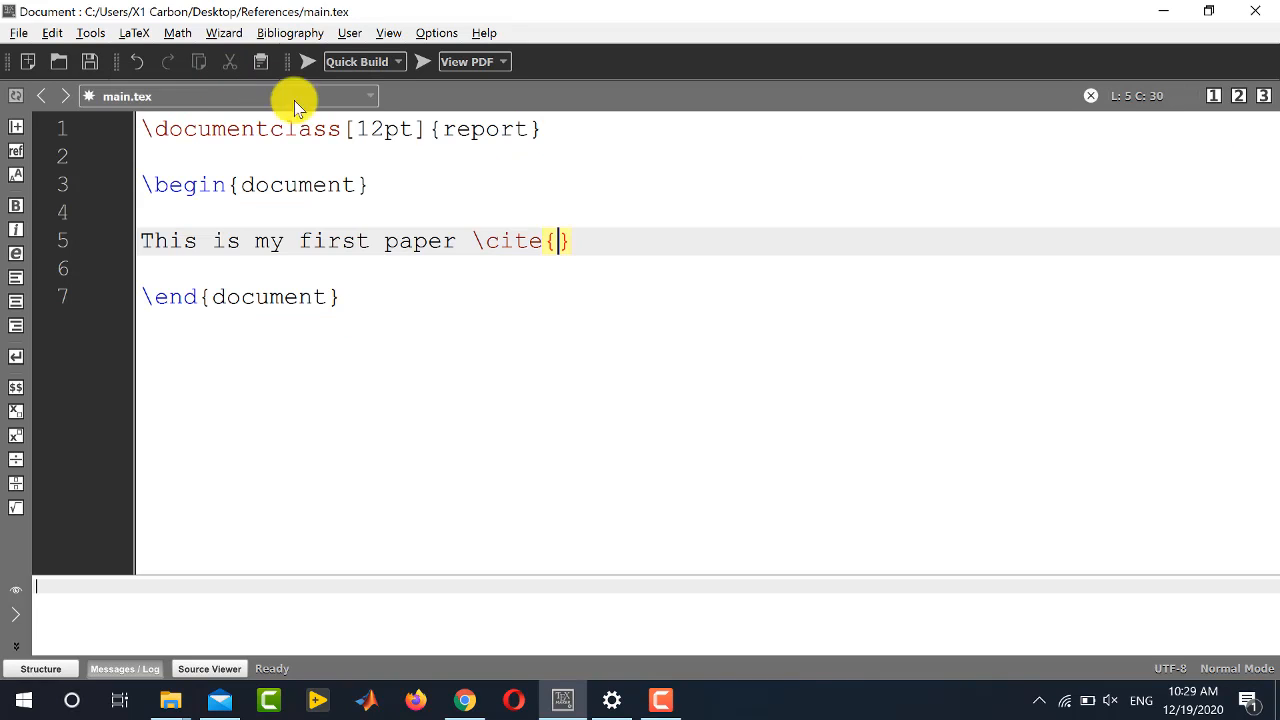
text(mellett1995ground)
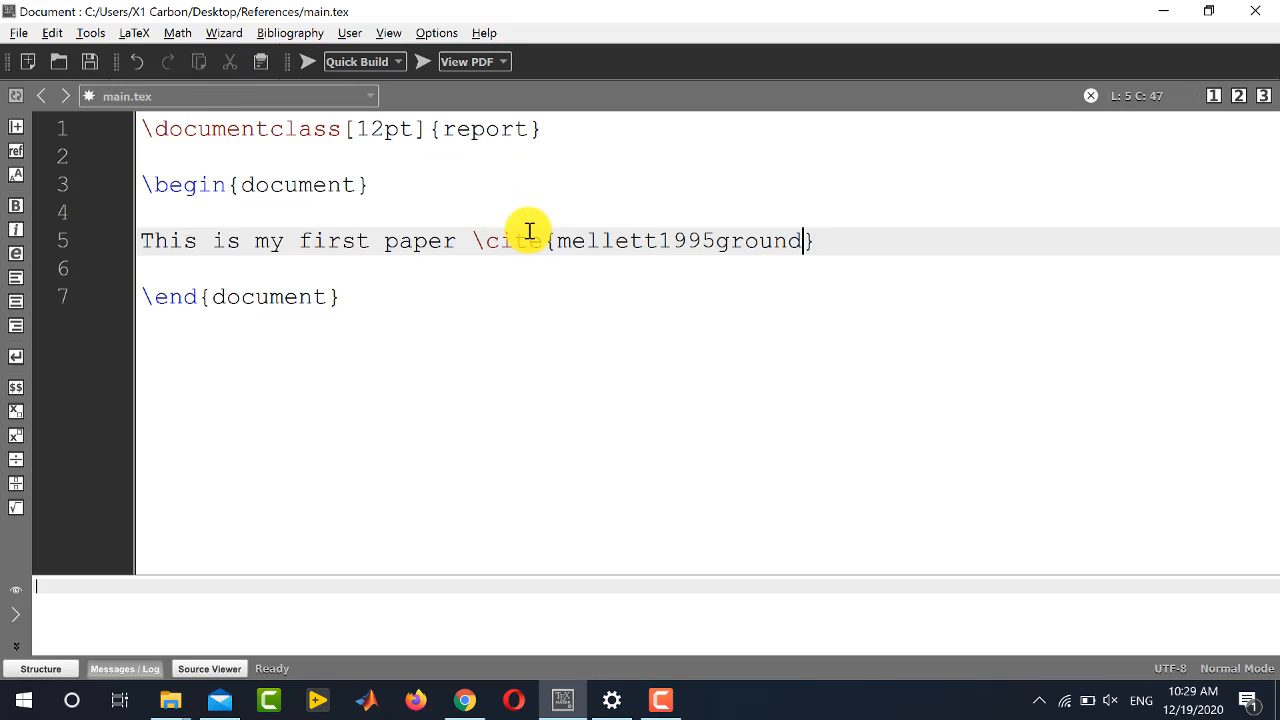
text(.)
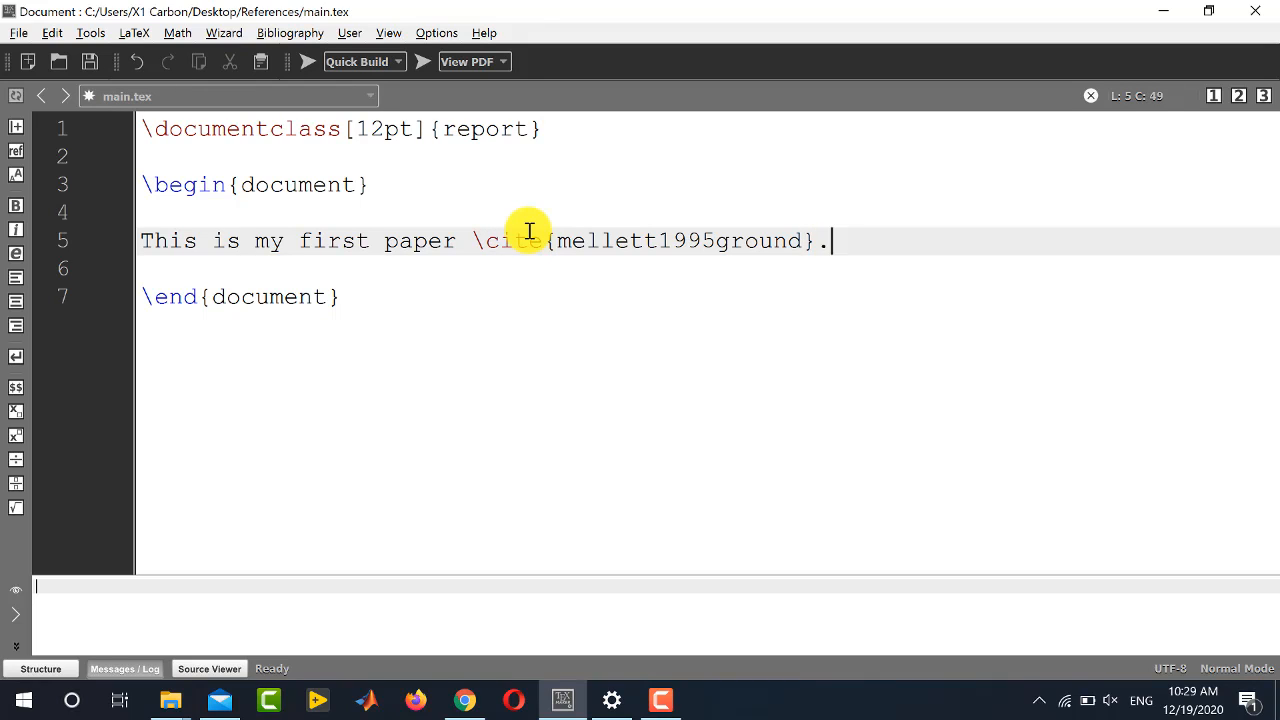
key(Enter)
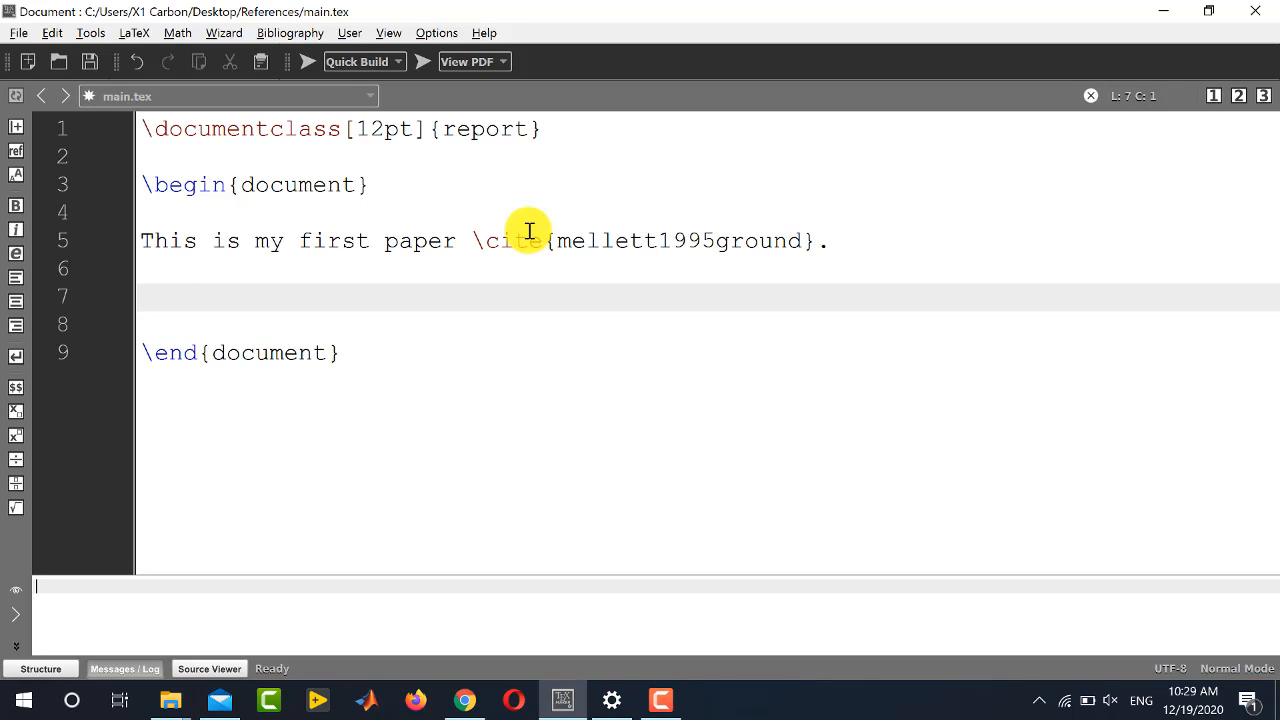
Add \bibliographystyle{IEEEtran} via autocomplete below the citation sentence
text(\)
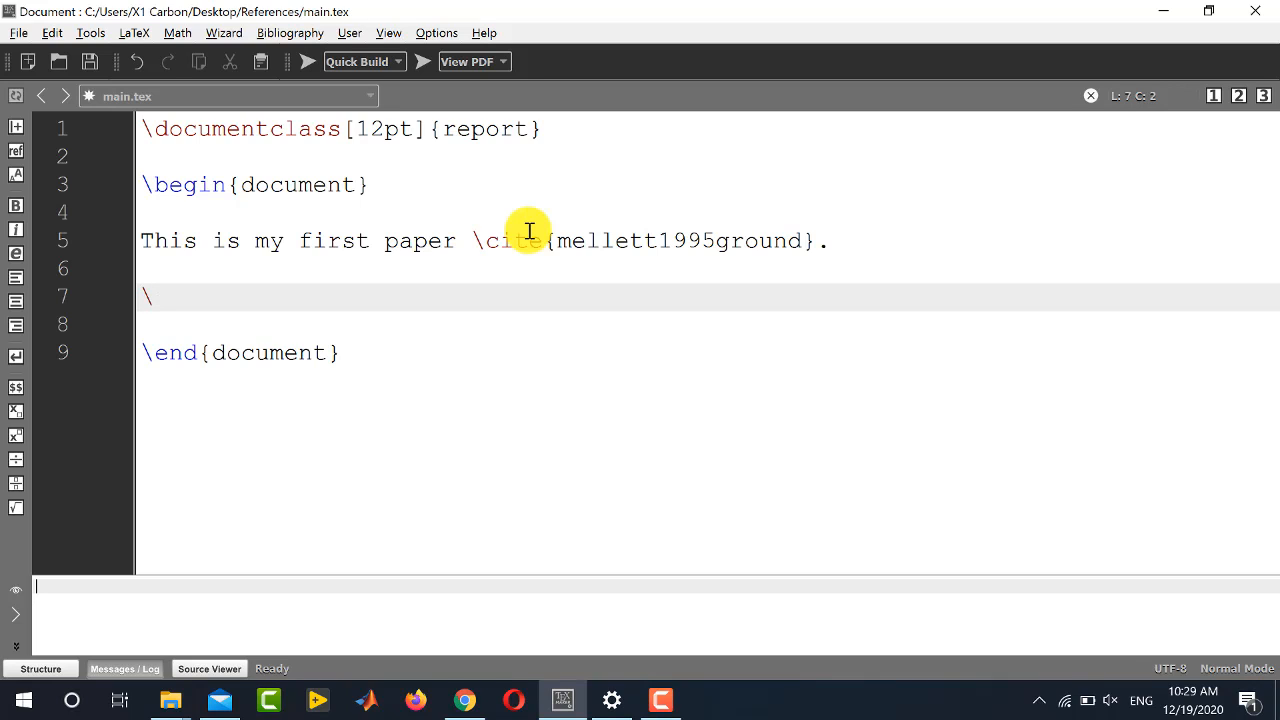
text(bi)
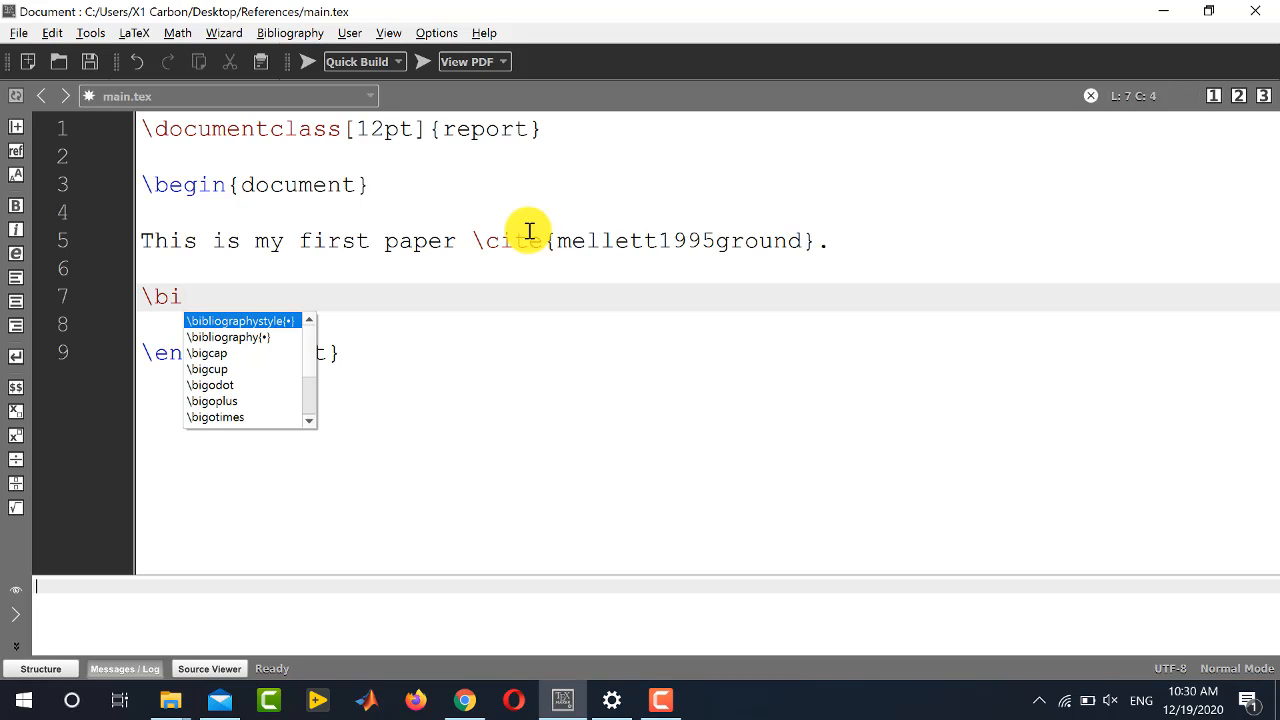
mouse_move(620, 140)
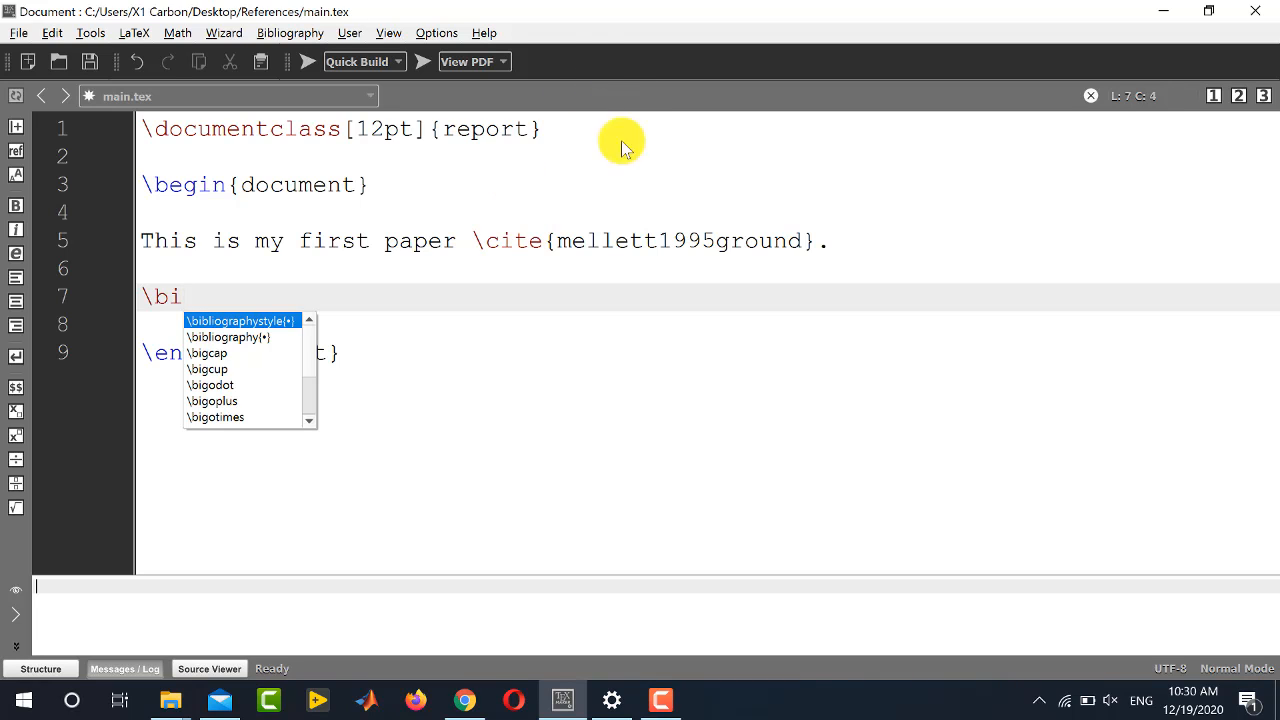
click(240, 320)
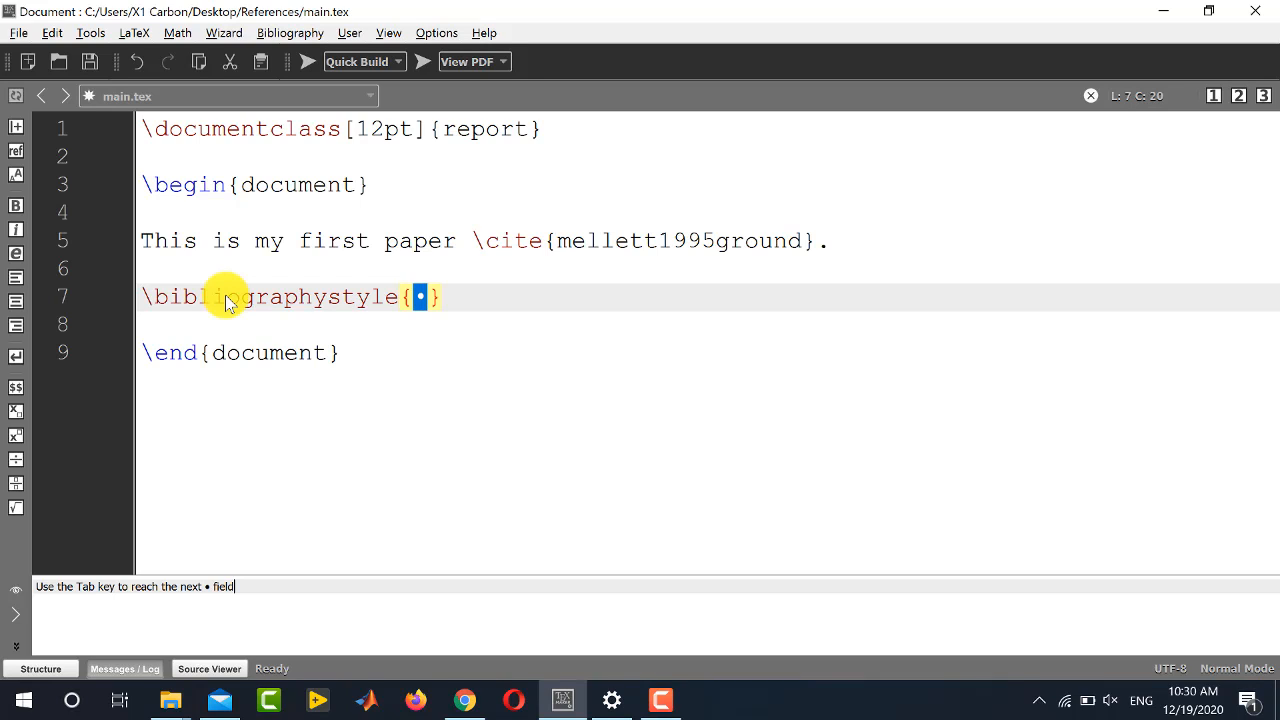
text(IEEE)
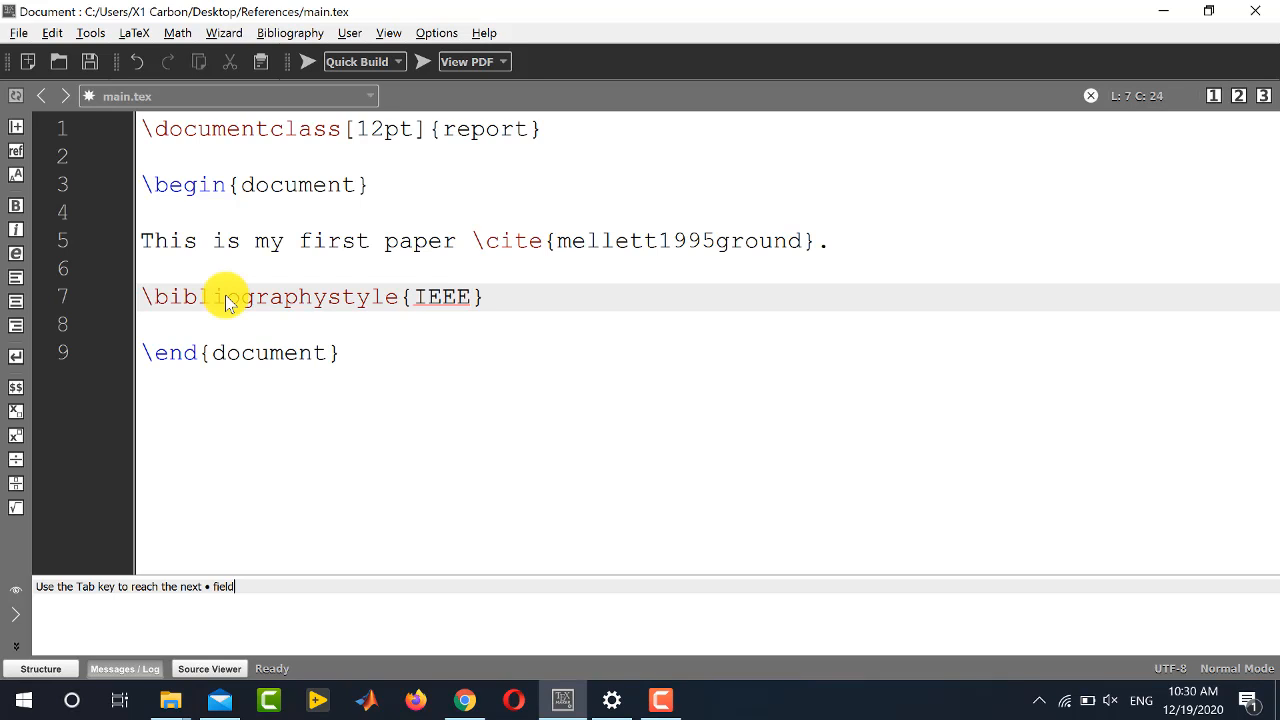
text(tran)
text(\)
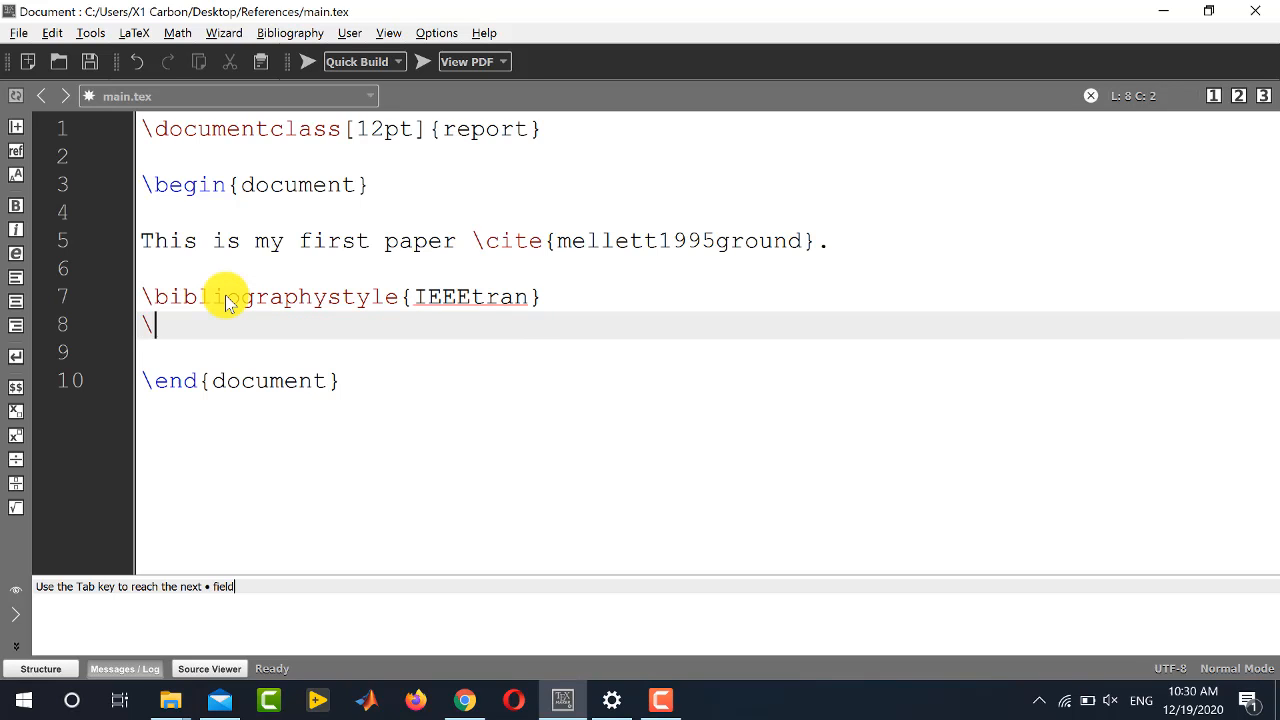
Add \bibliography{my_bib_file} on the next line
text(bi)
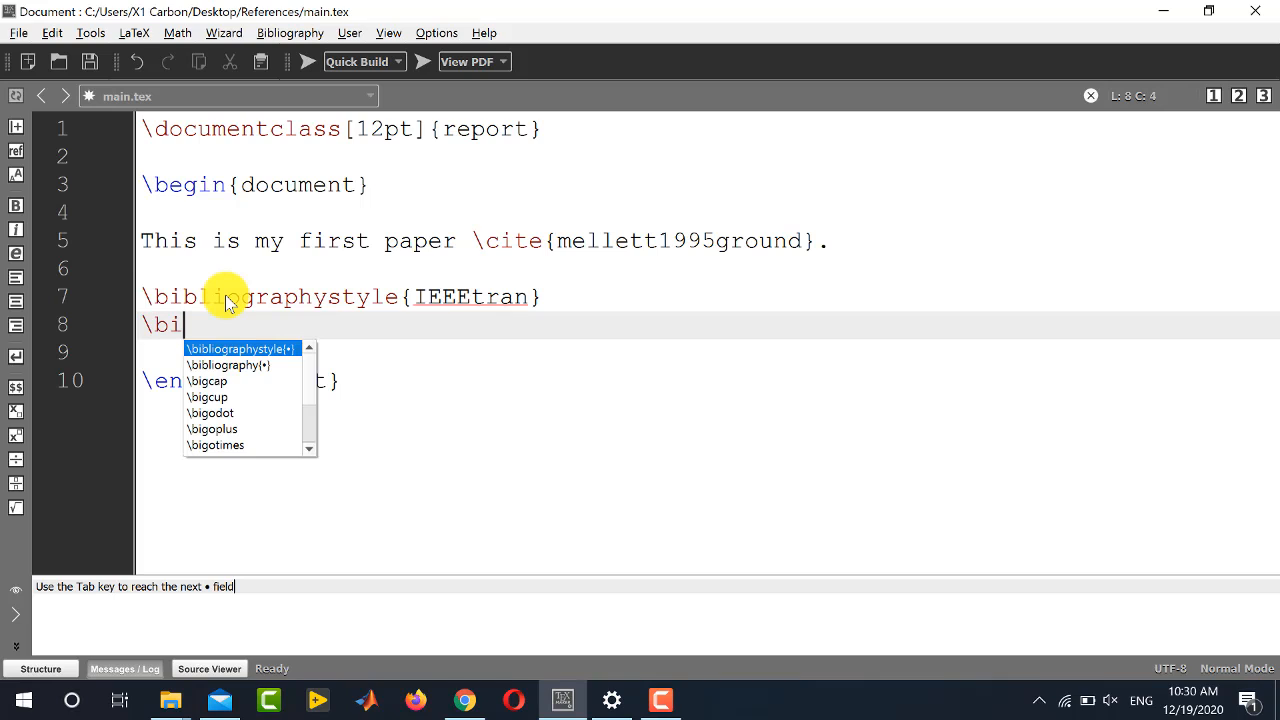
key(Down)
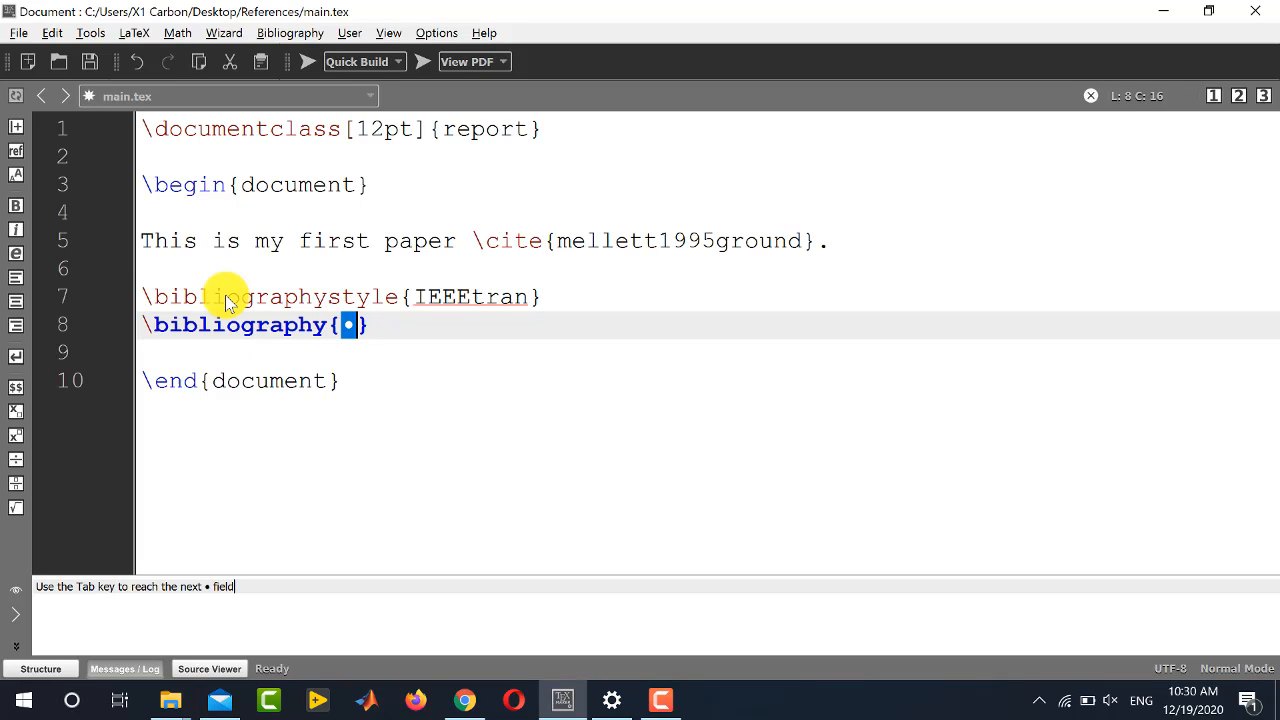
text(my_)
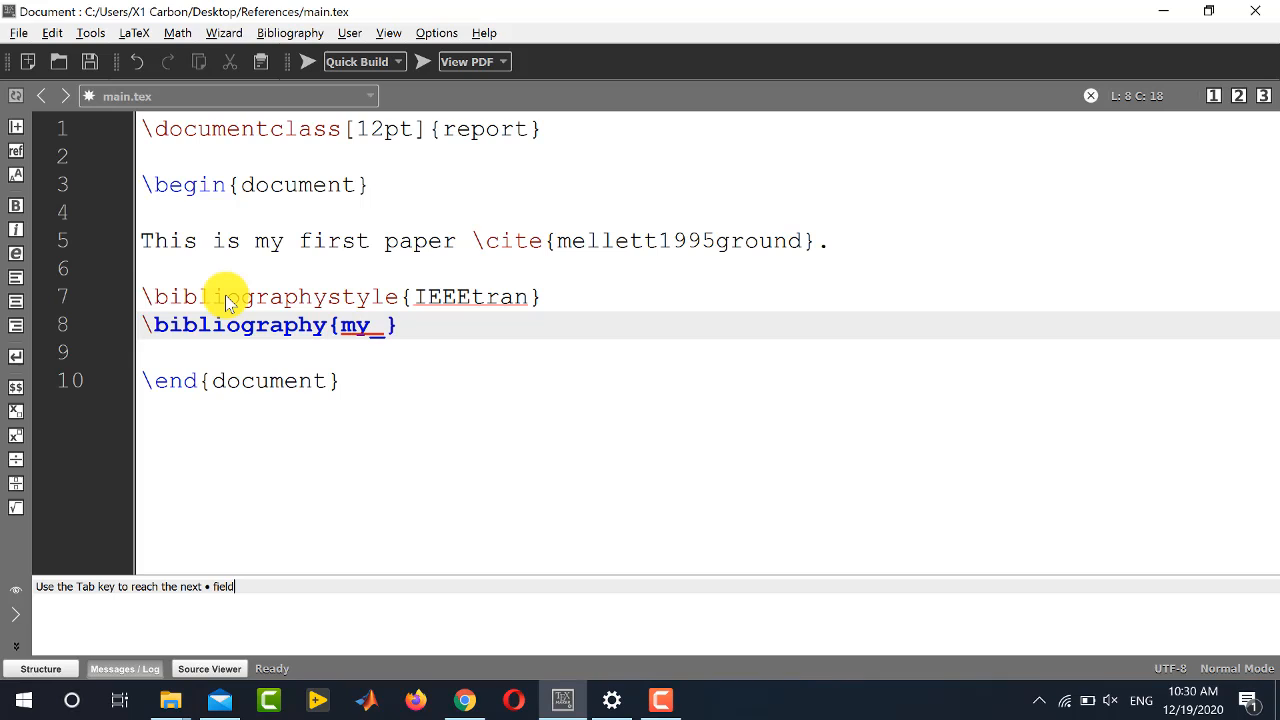
text(bib)
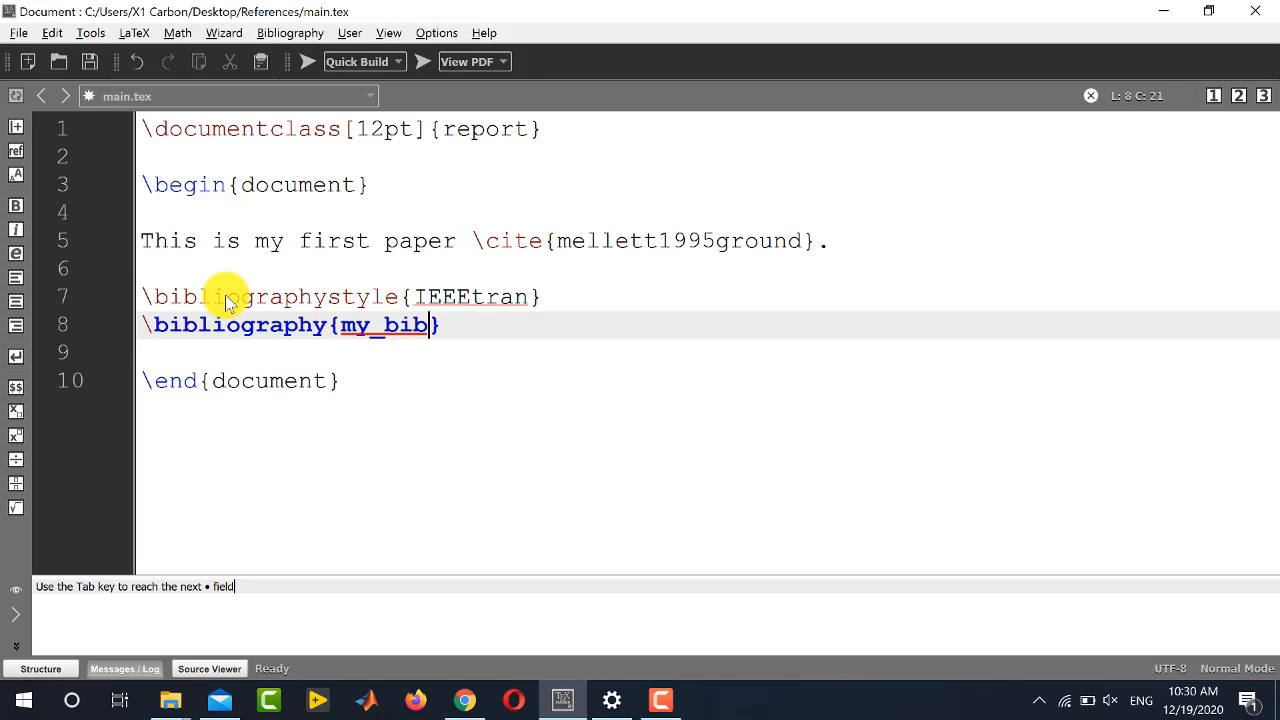
text(_file)
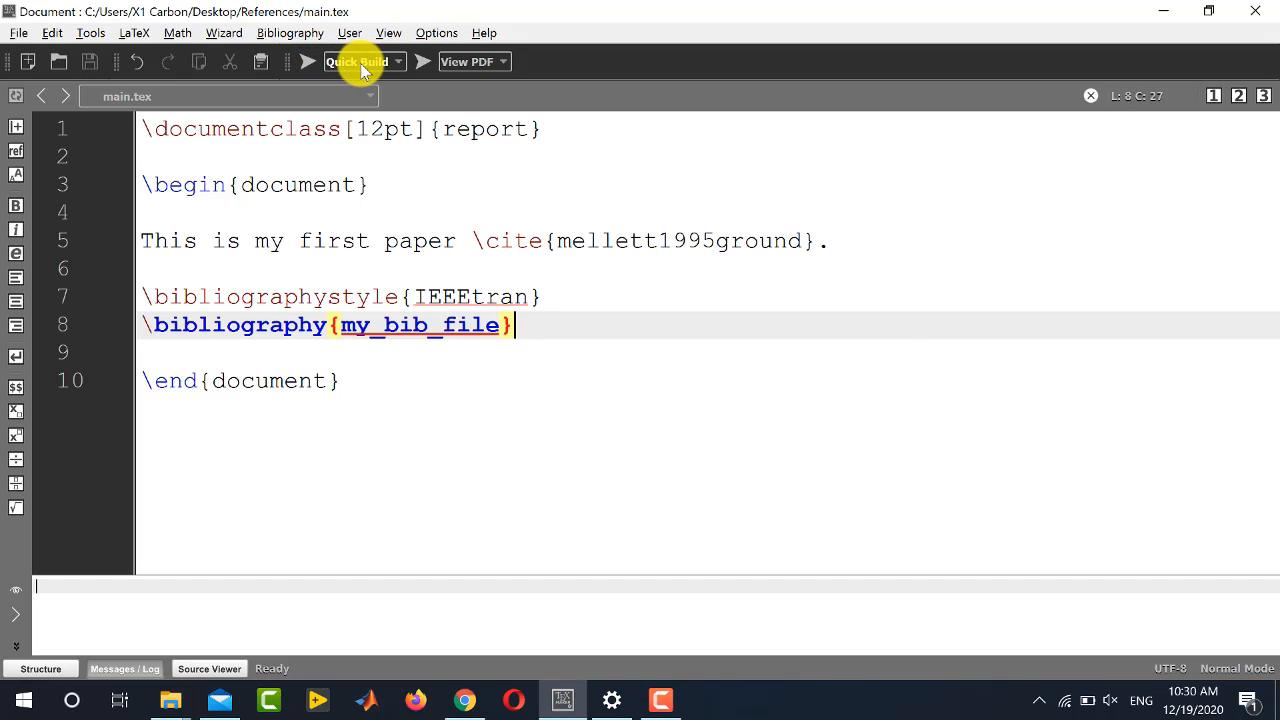
Run BibTeX on main.tex, then Quick Build and view the PDF with its Bibliography heading
click(398, 60)
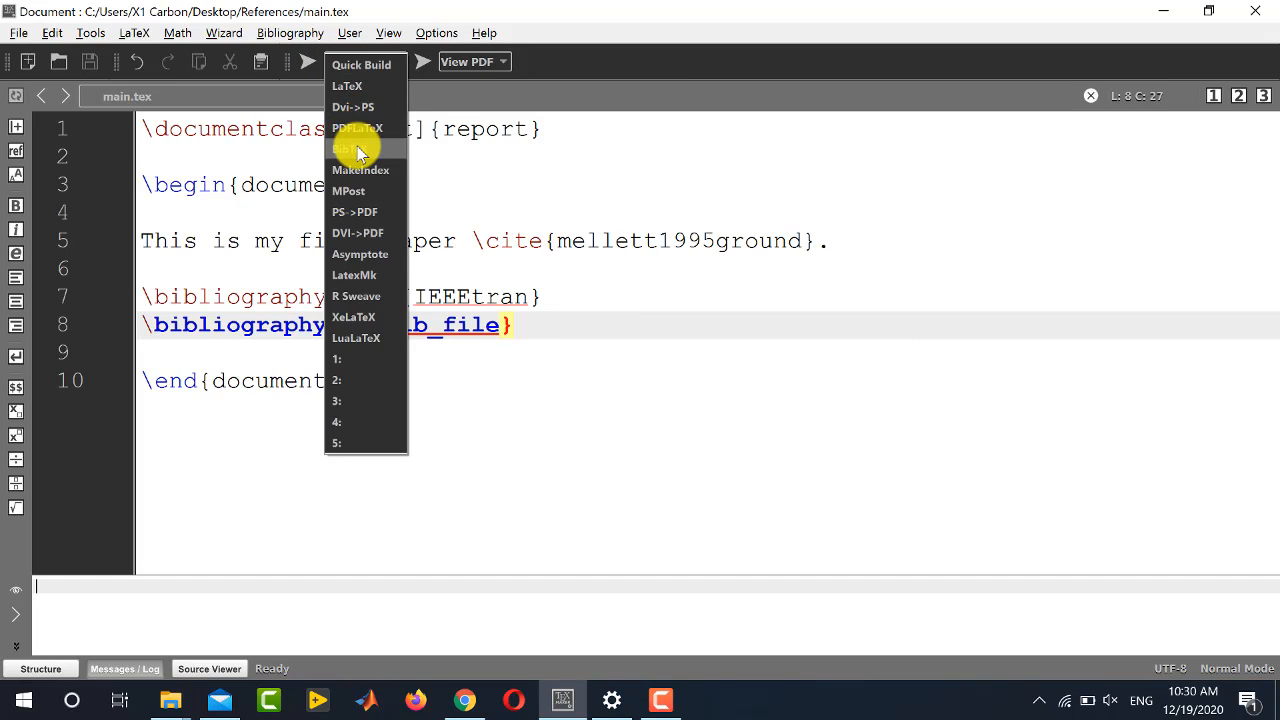
click(356, 148)
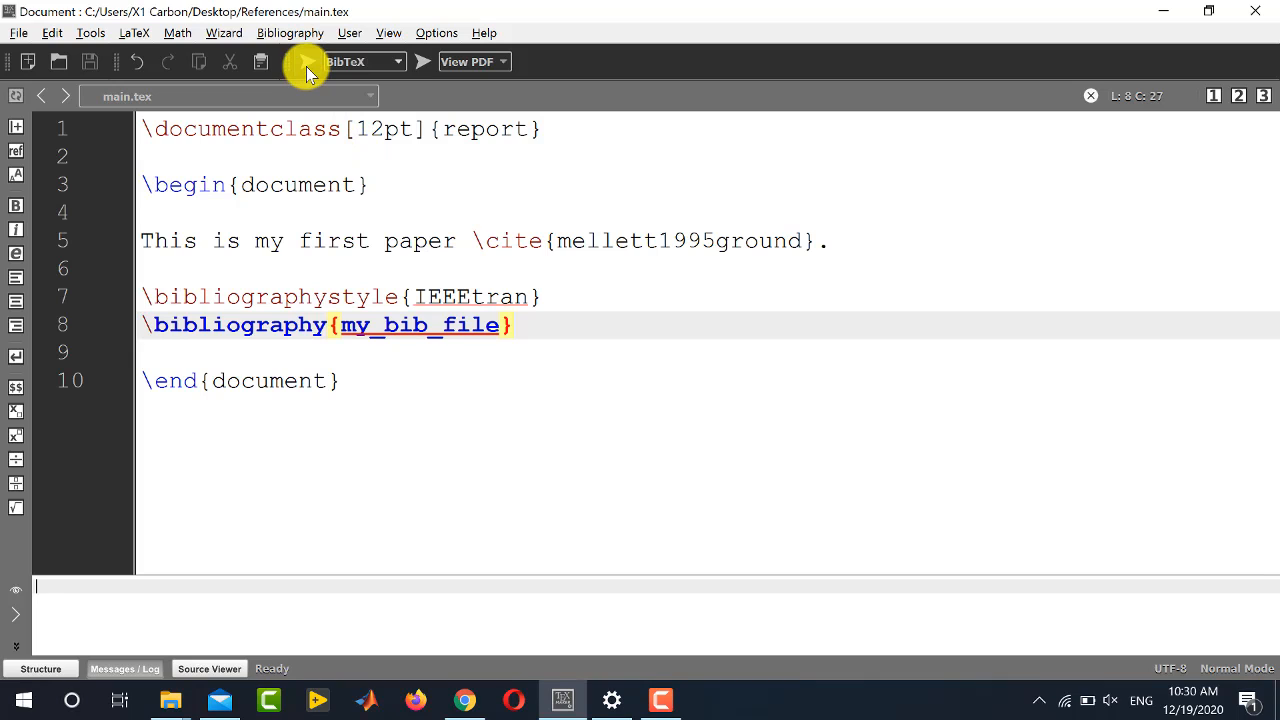
click(308, 60)
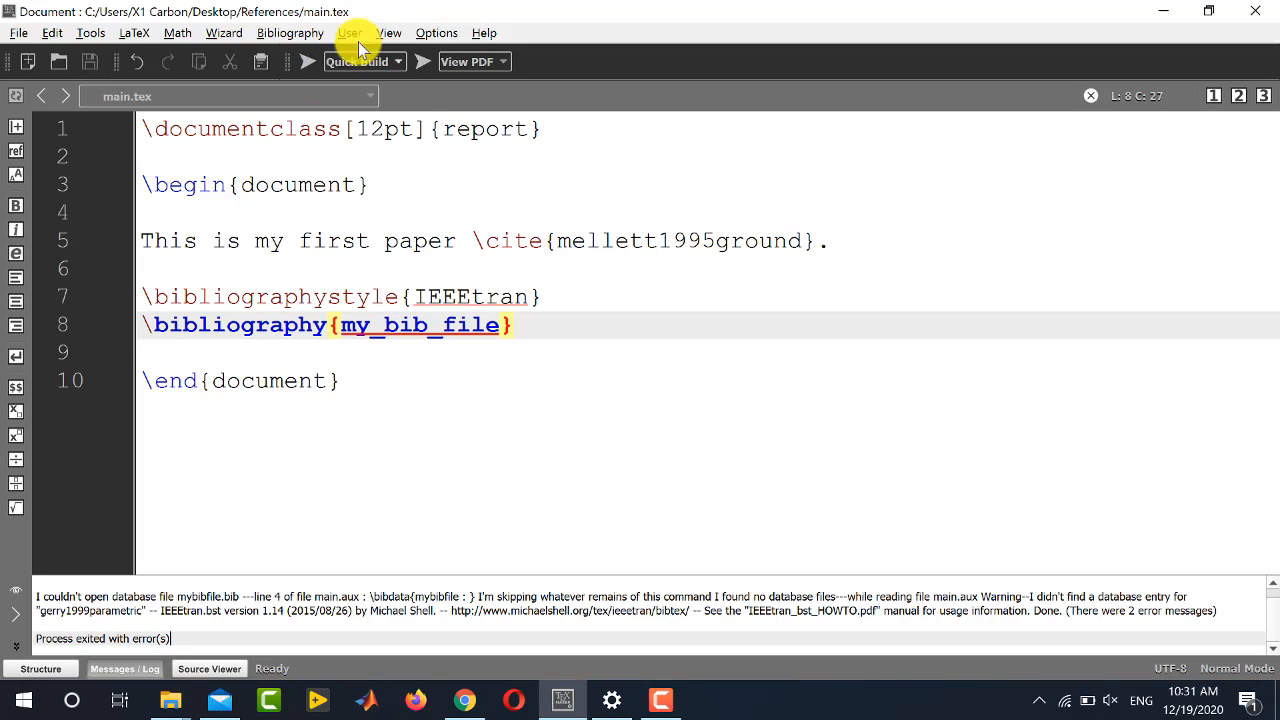
click(308, 60)
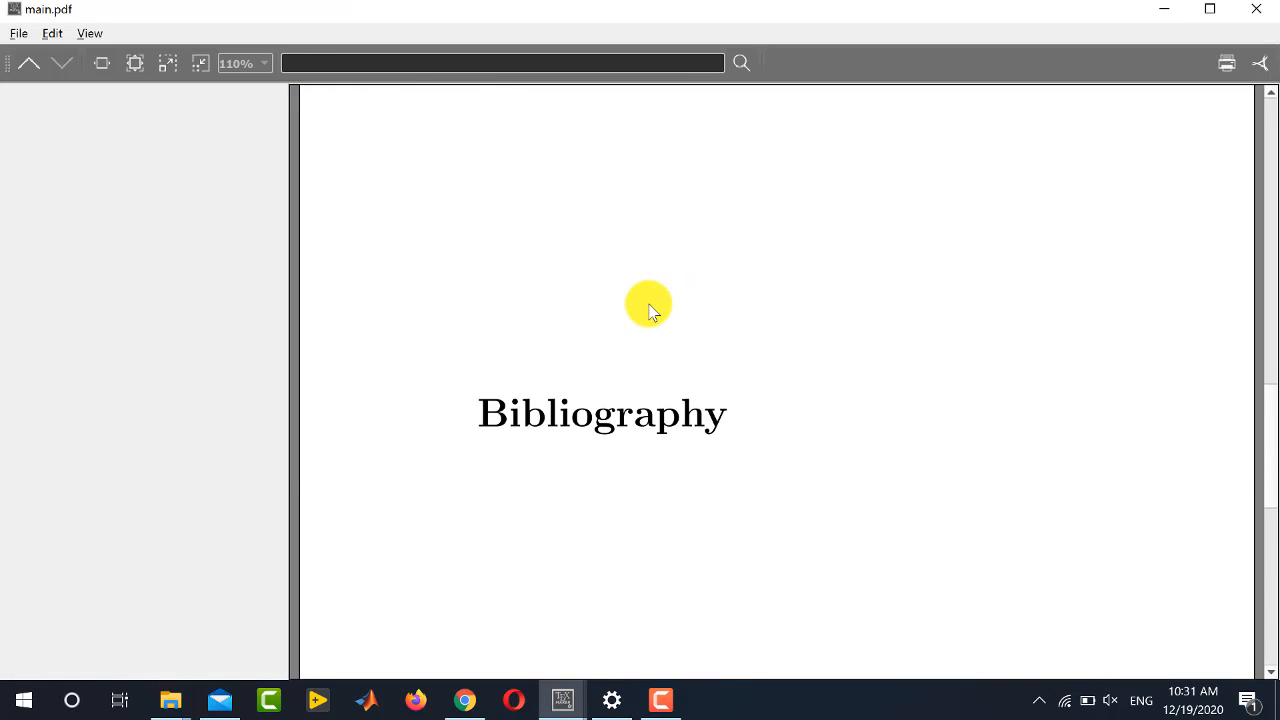
scroll(up, 3)
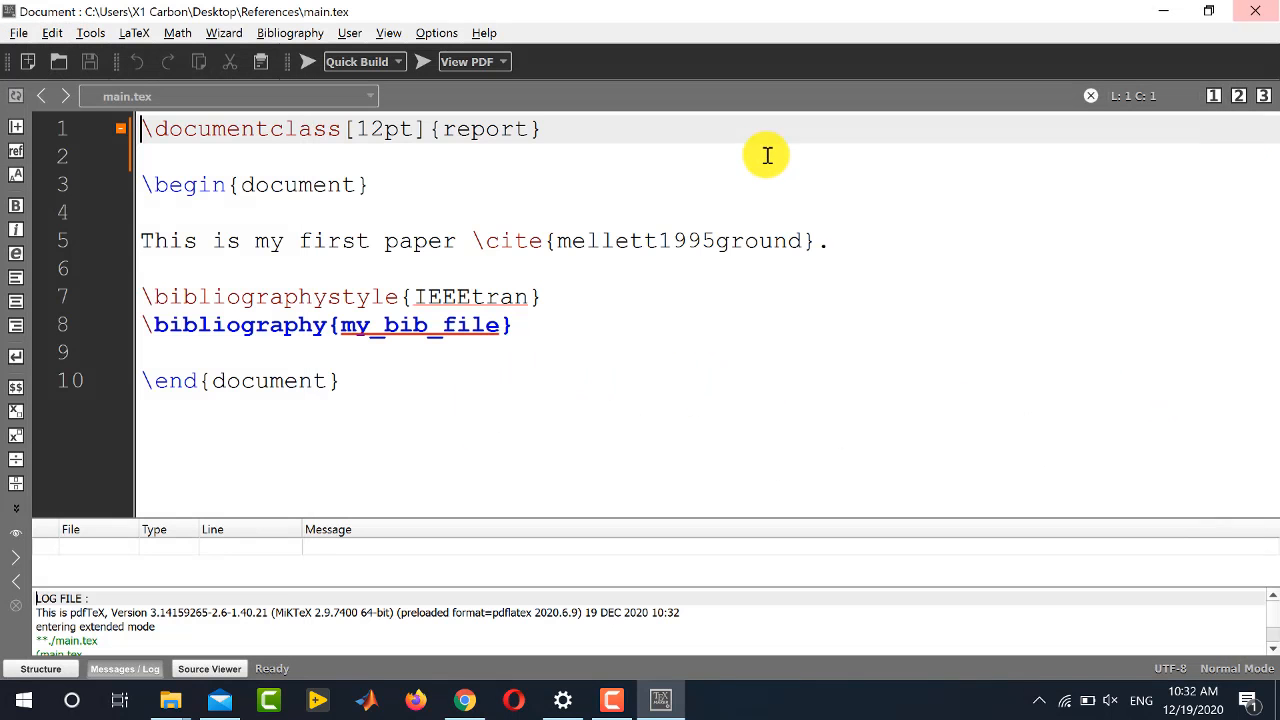
mouse_move(364, 290)
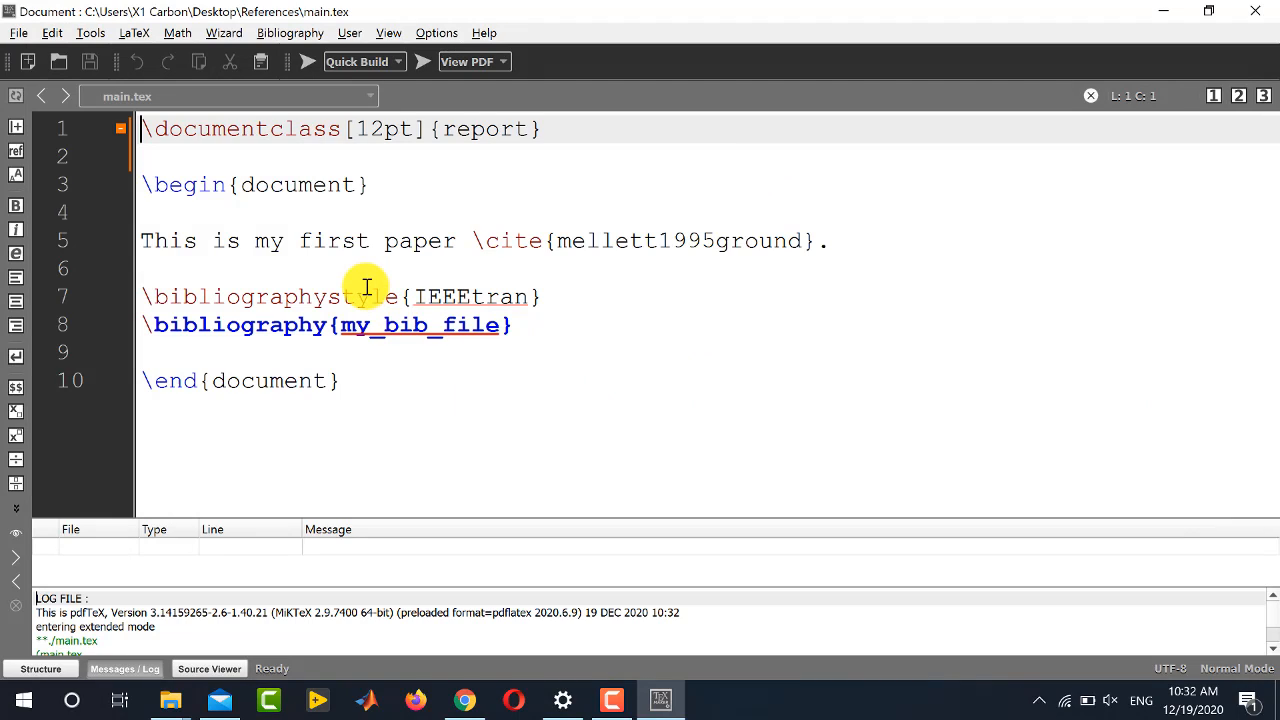